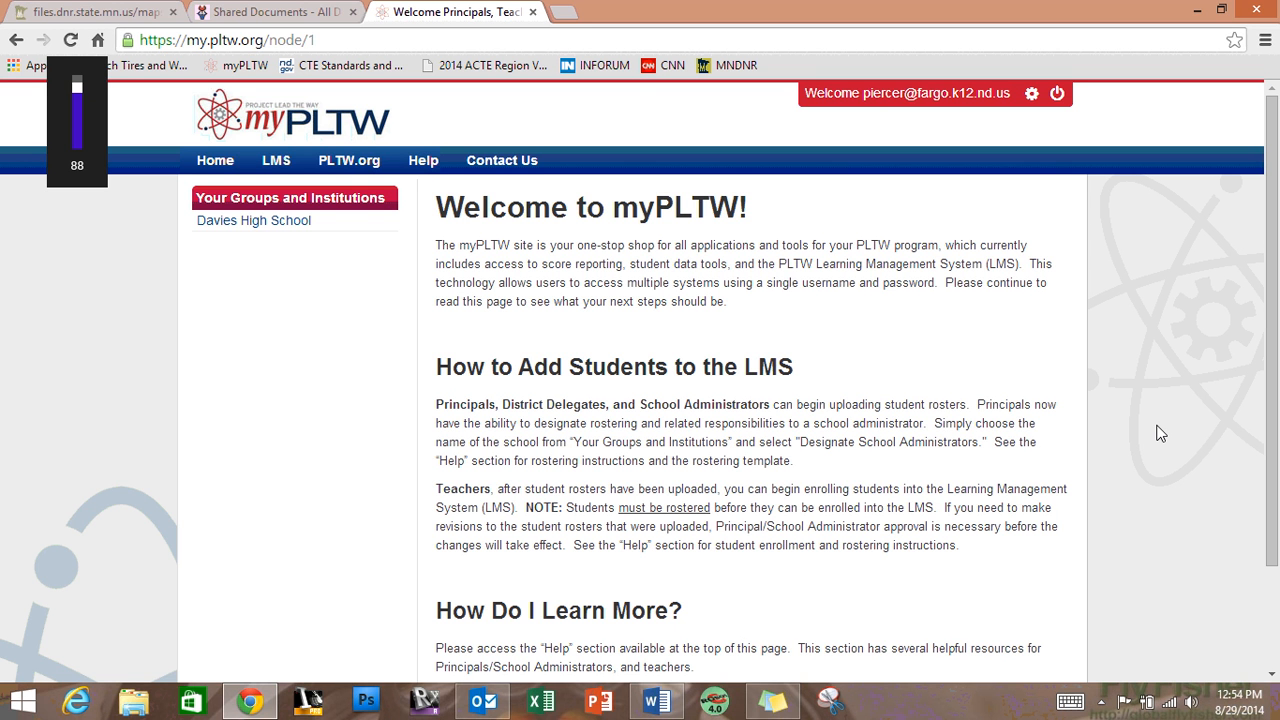
mouse_move(596, 330)
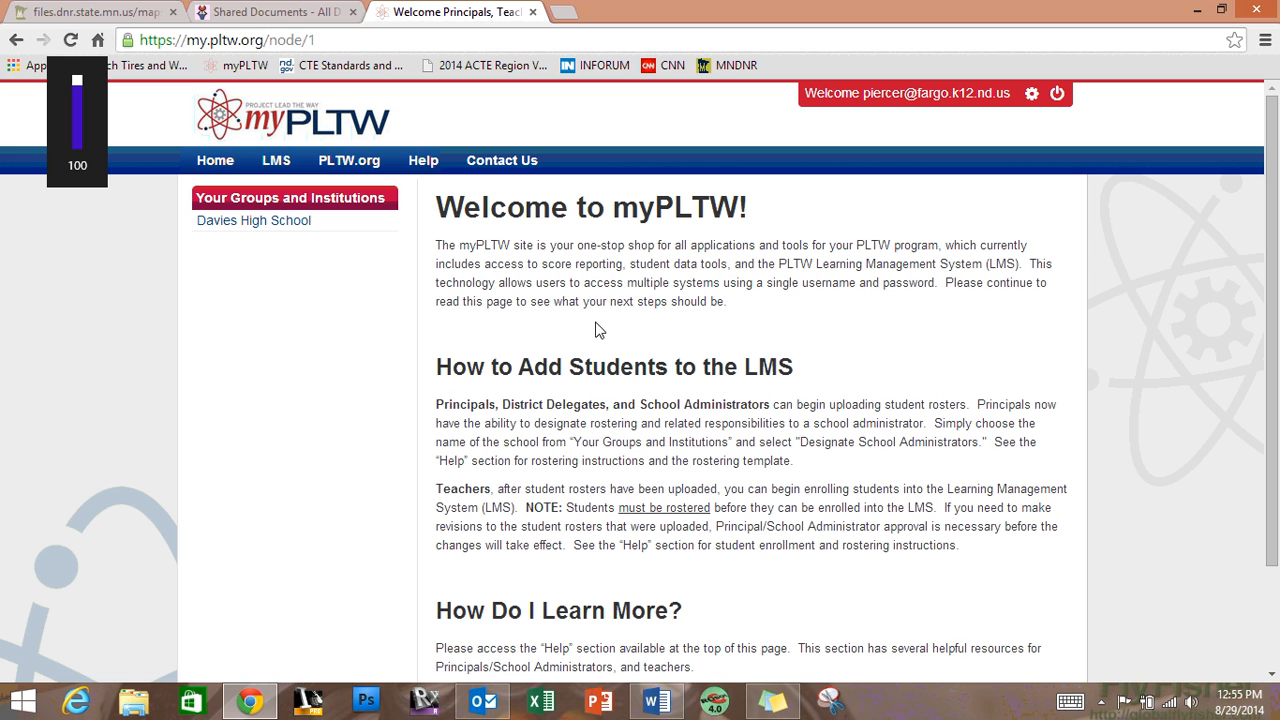
mouse_move(556, 280)
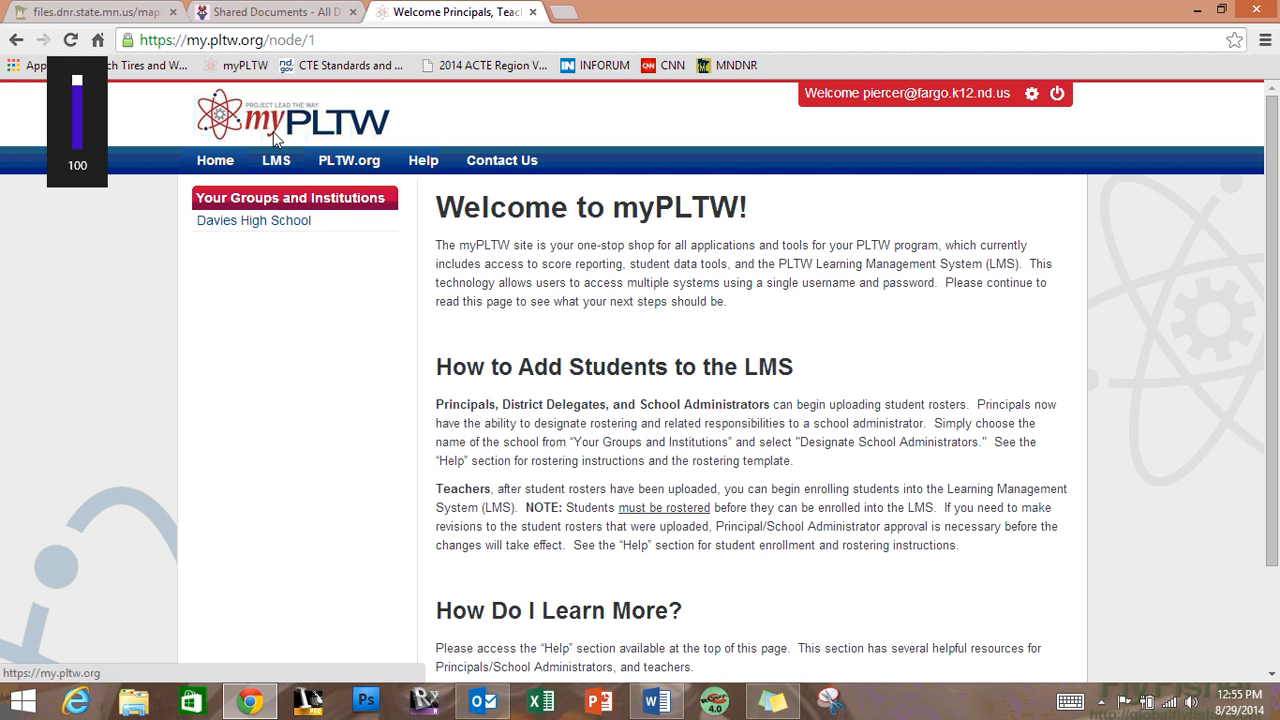
mouse_move(276, 160)
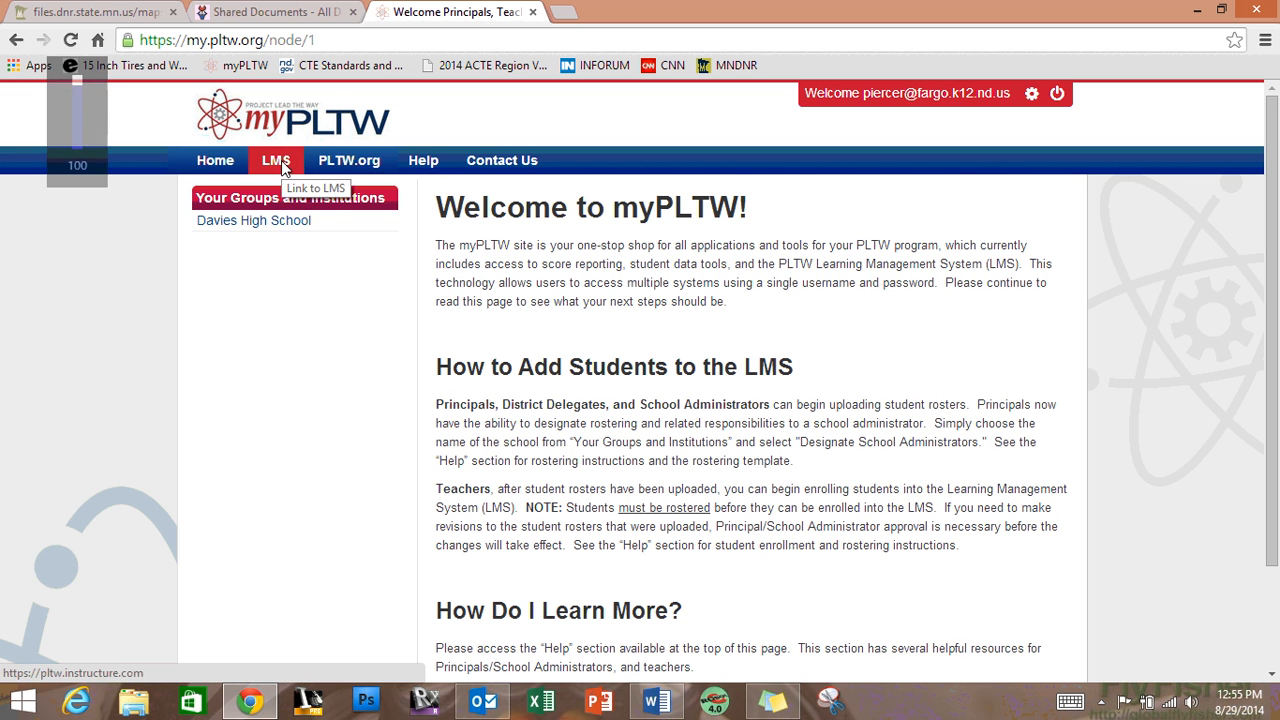
Open the LMS link from the myPLTW navigation bar in a new browser tab.
right_click(276, 160)
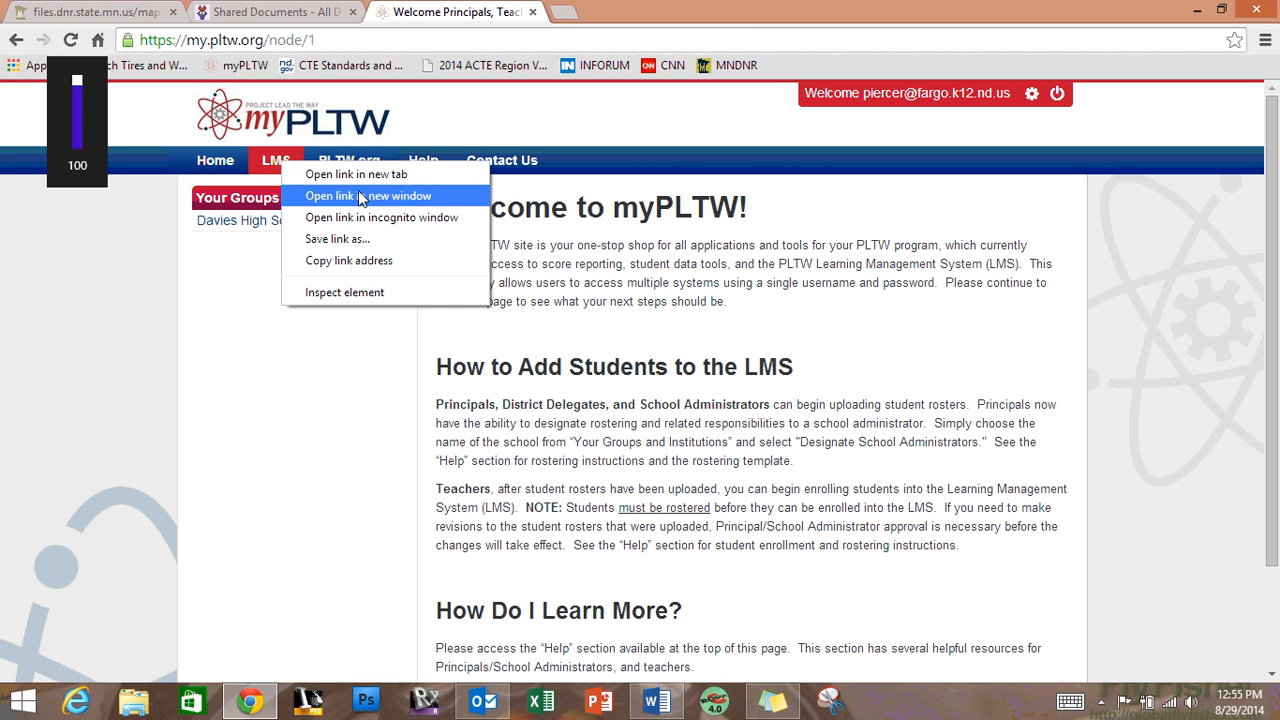
left_click(372, 196)
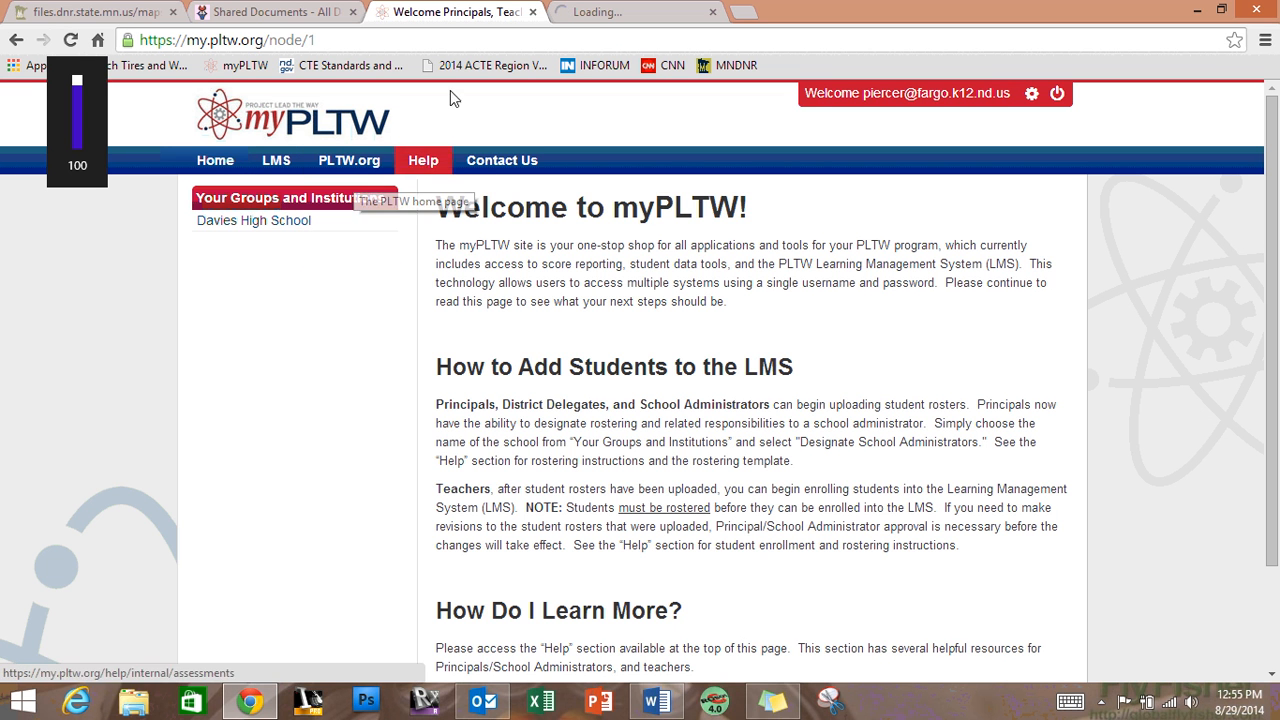
mouse_move(492, 286)
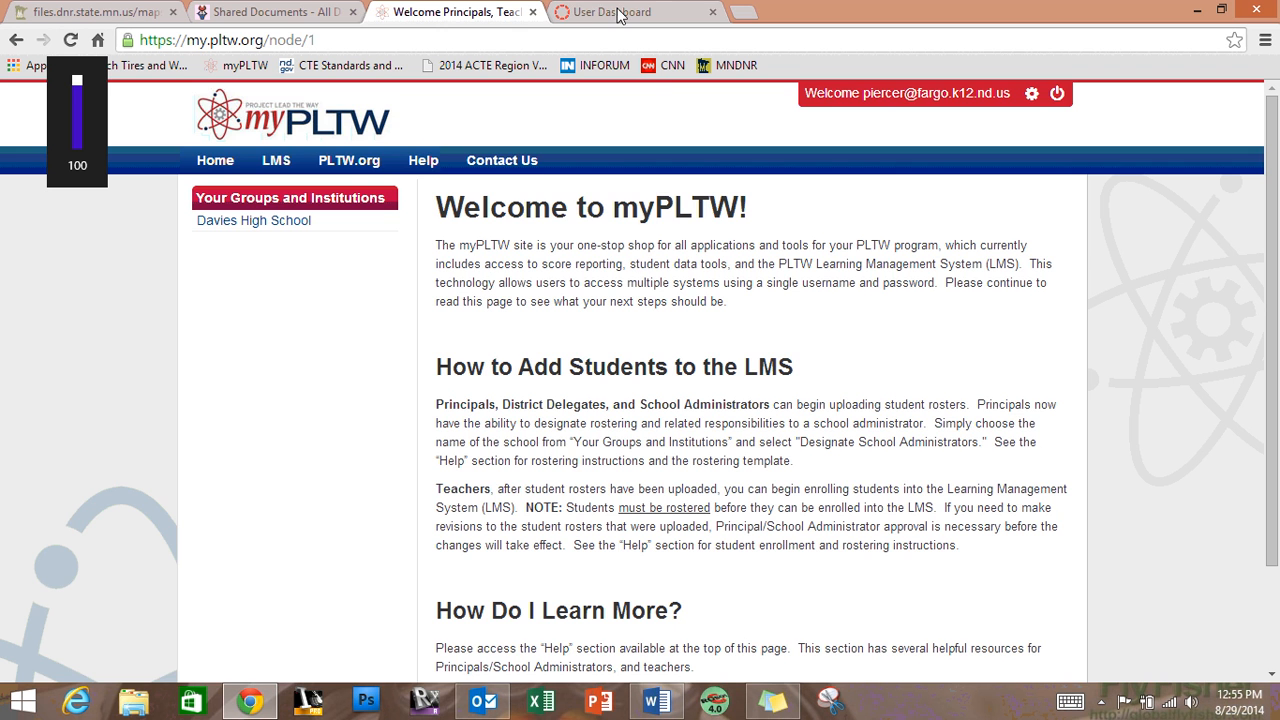
Switch to the Canvas User Dashboard tab showing My Courses.
left_click(332, 172)
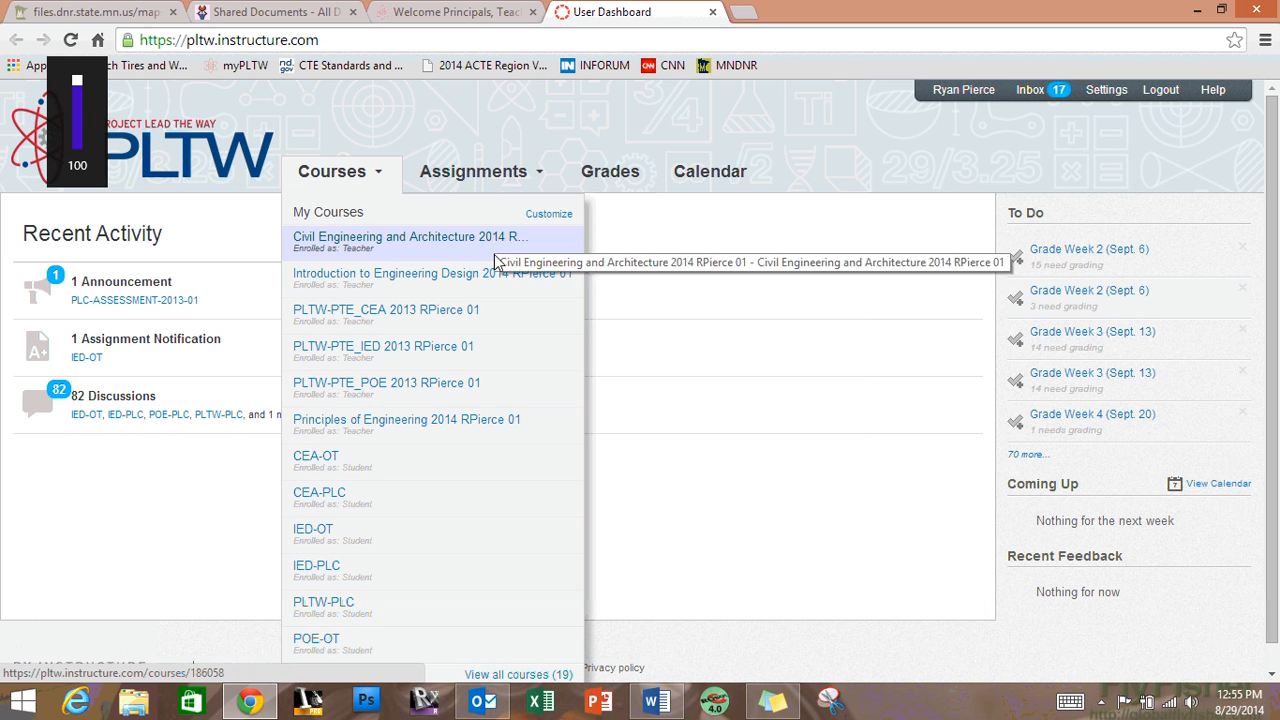
mouse_move(464, 420)
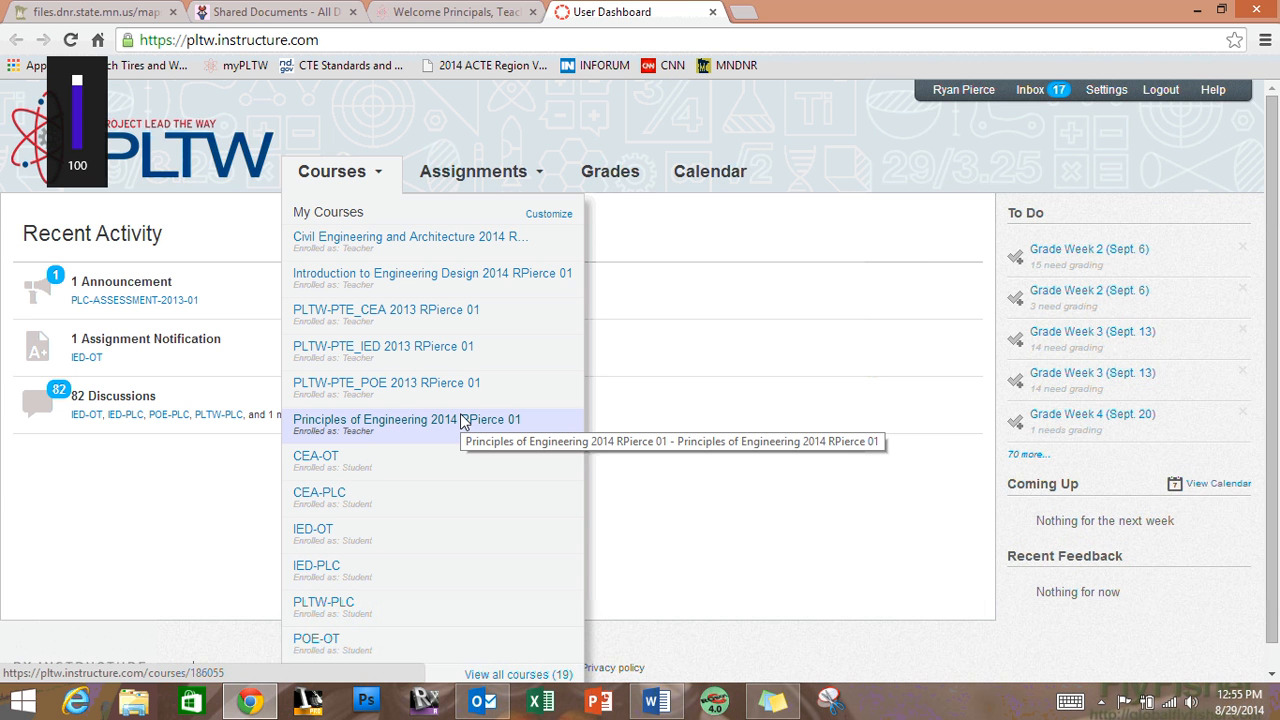
mouse_move(420, 278)
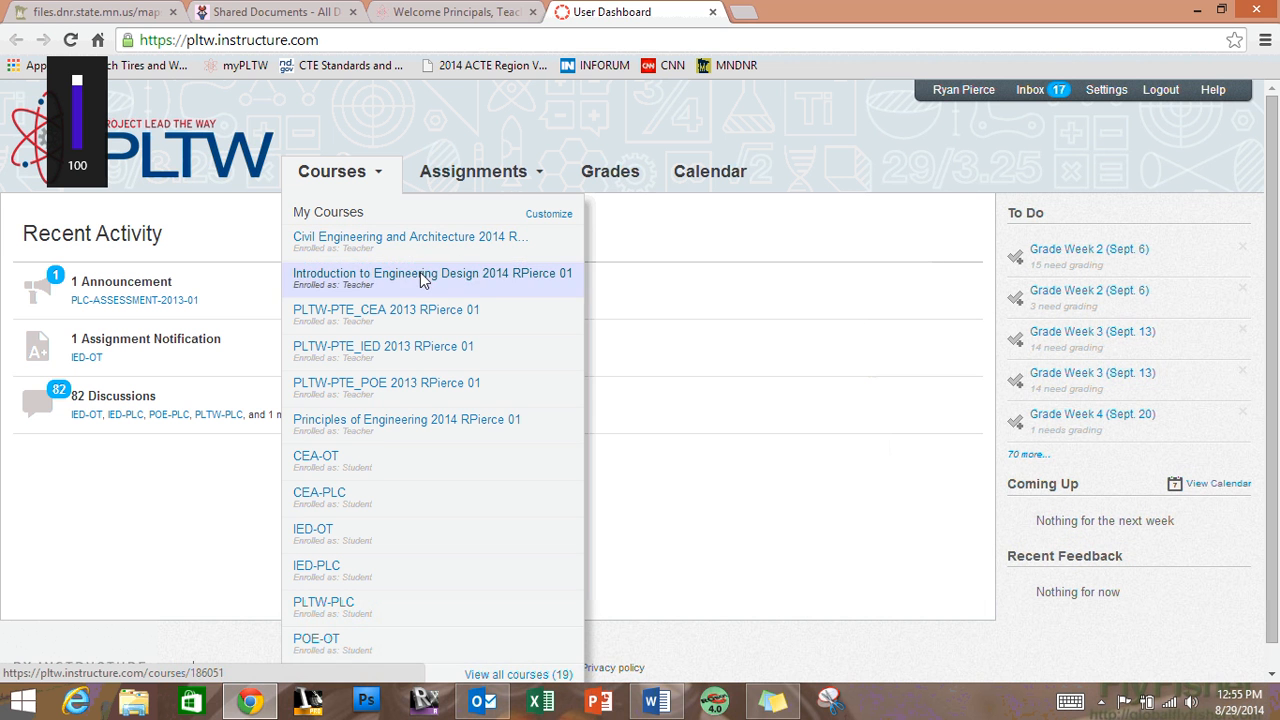
mouse_move(400, 420)
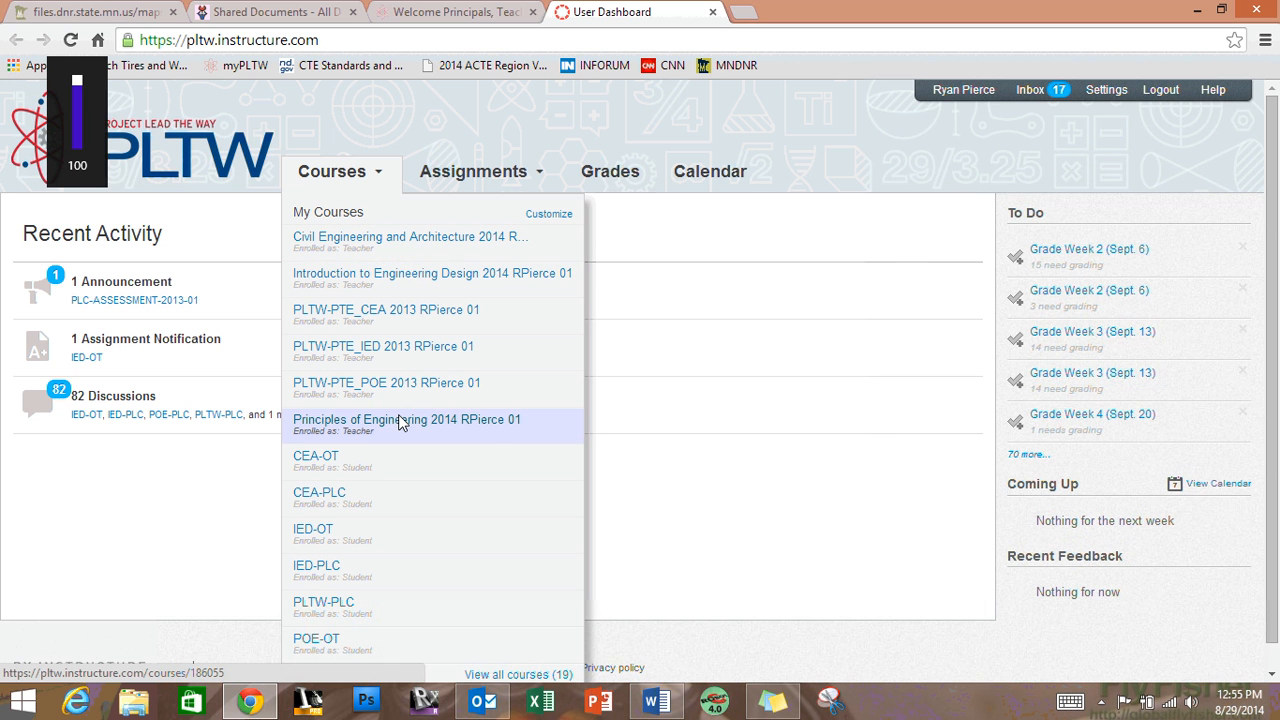
mouse_move(398, 280)
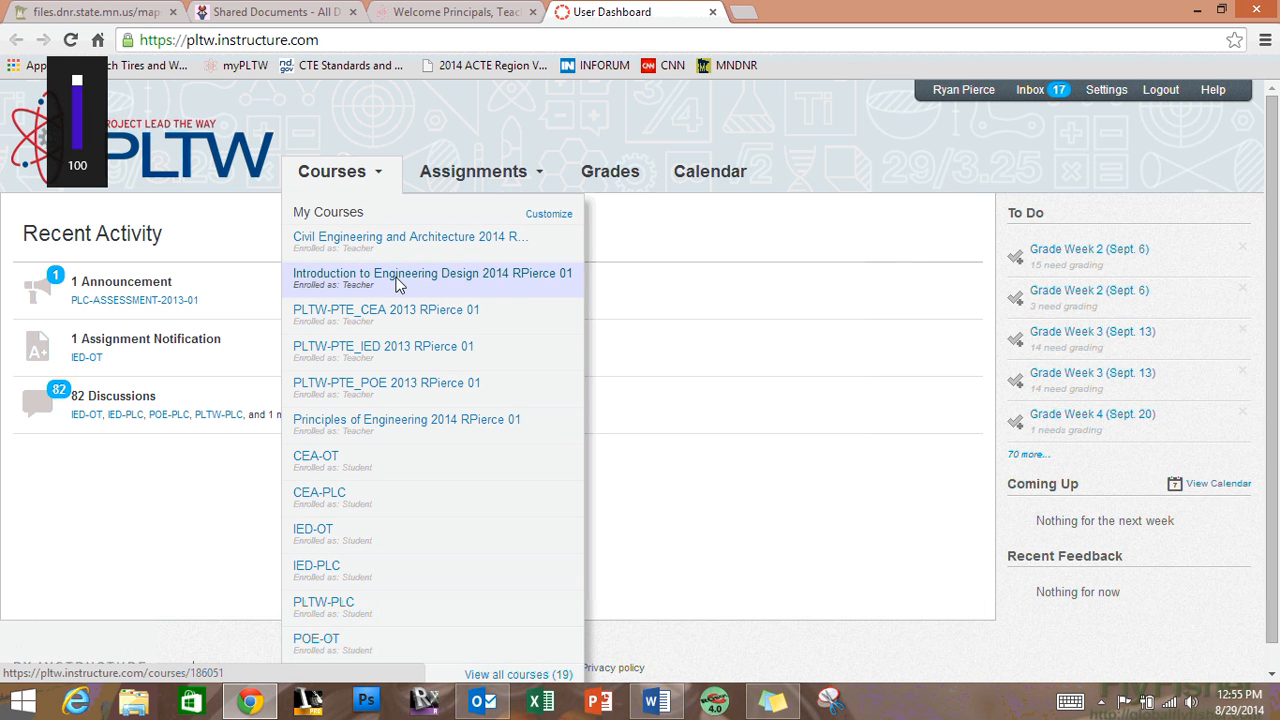
mouse_move(408, 420)
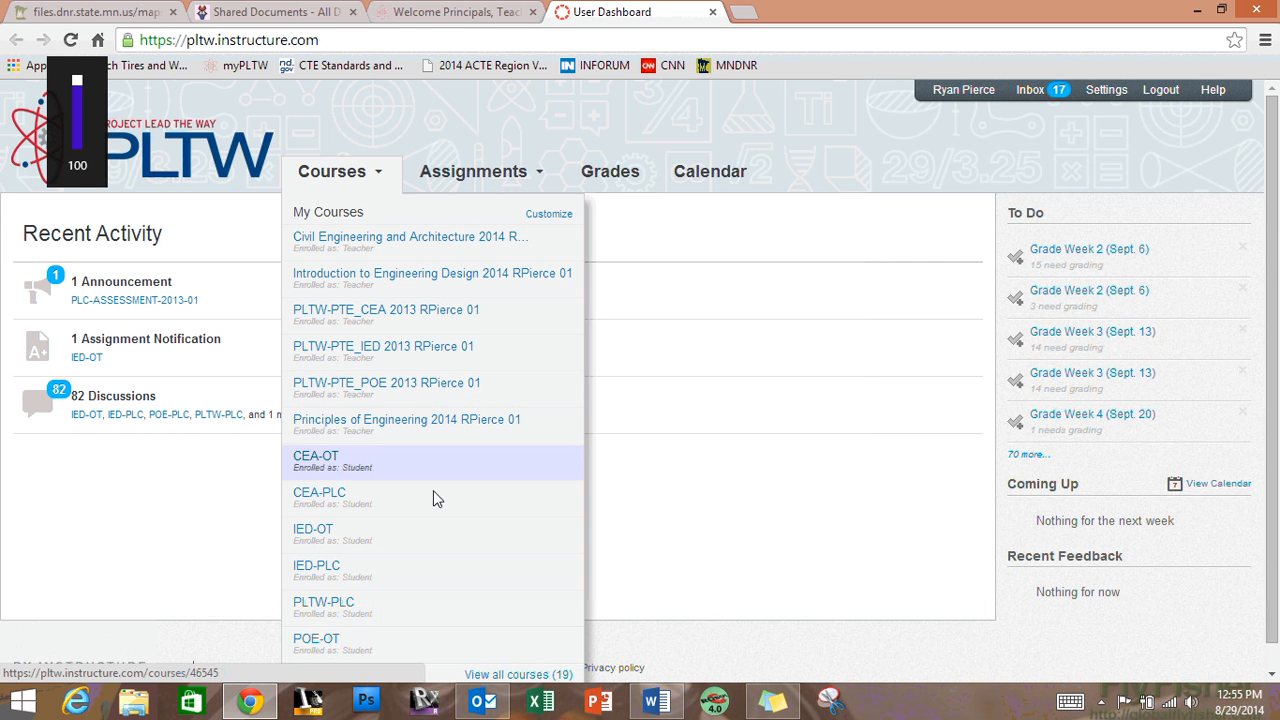
mouse_move(410, 242)
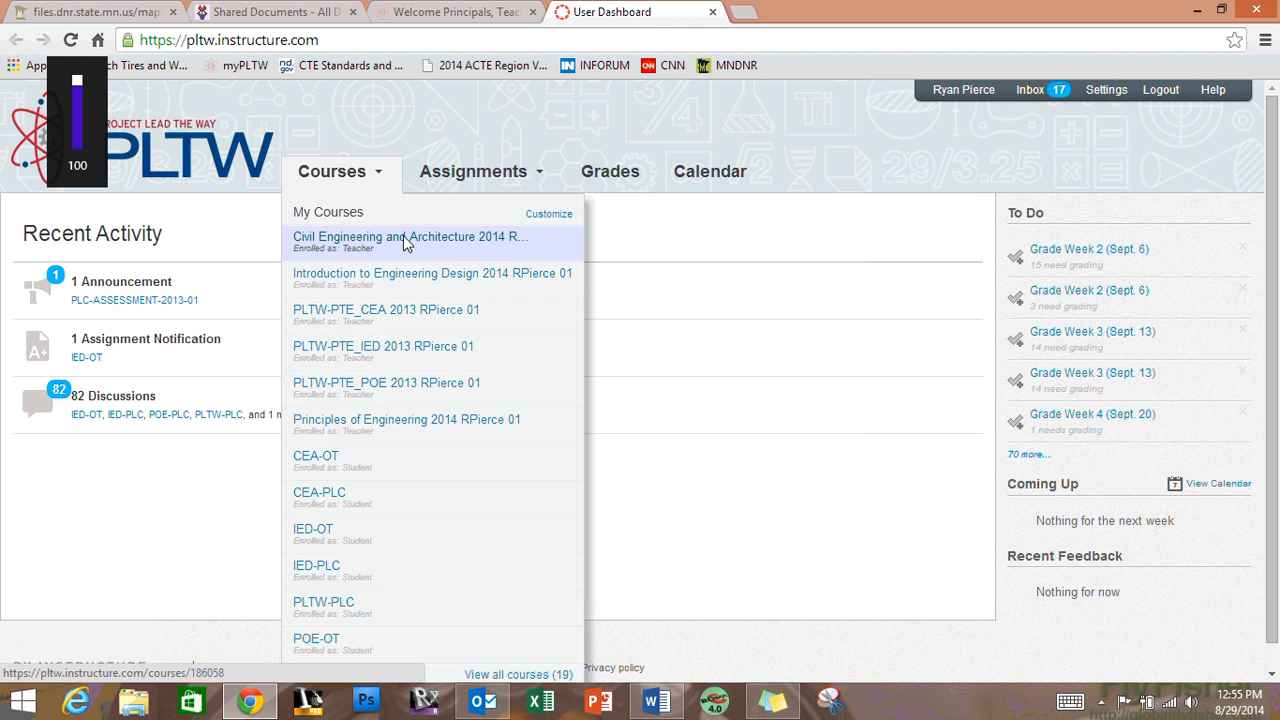
Go to Civil Engineering and Architecture 2014 RPierce 01 and show its People roster.
left_click(408, 236)
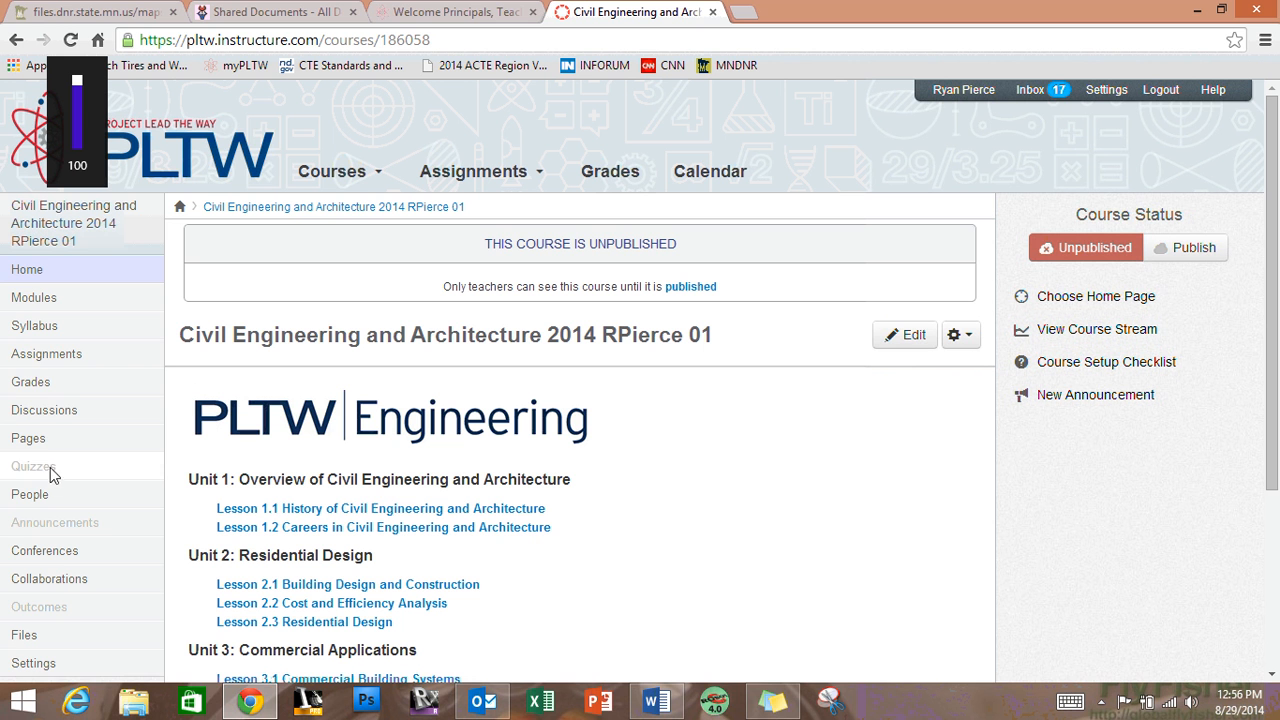
mouse_move(30, 494)
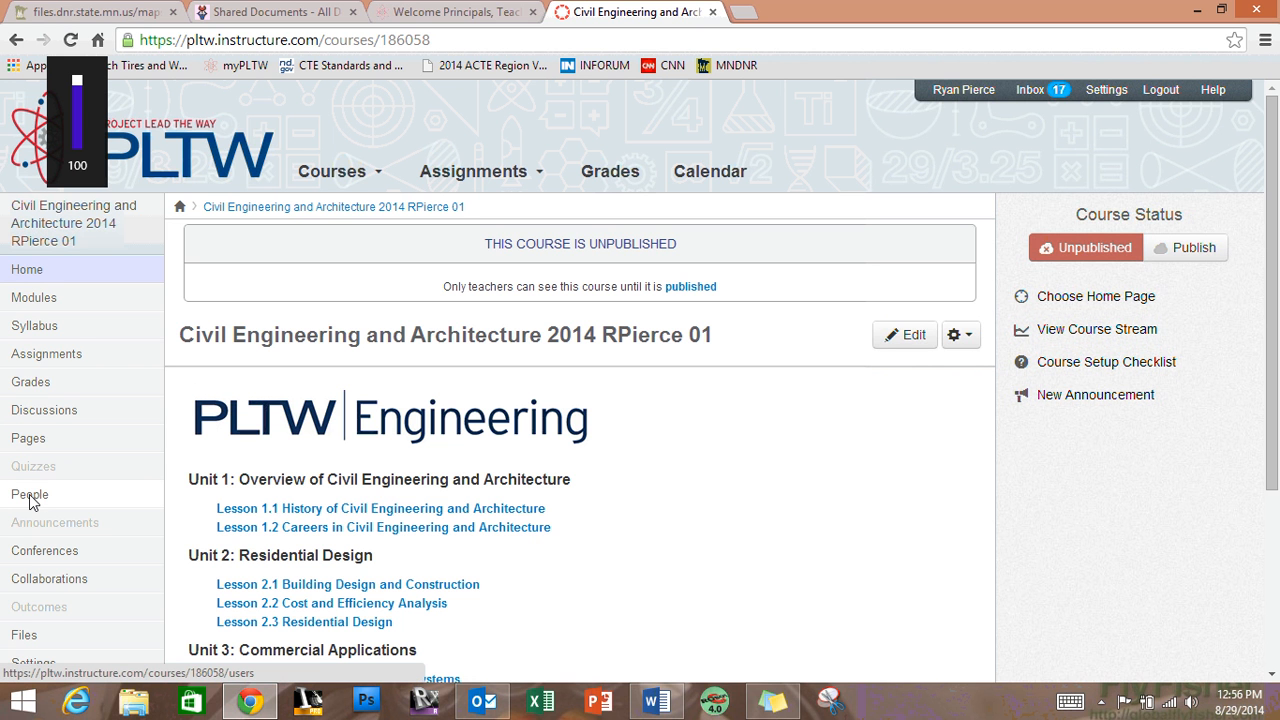
left_click(28, 496)
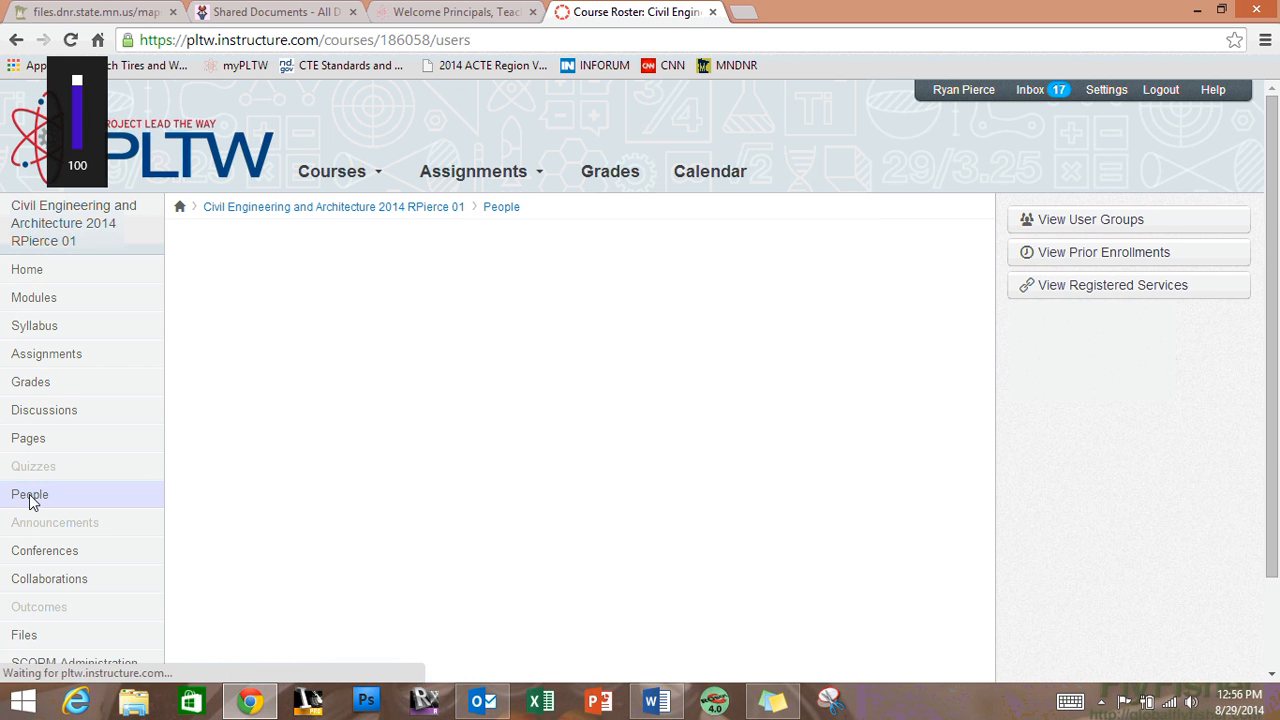
left_click(28, 494)
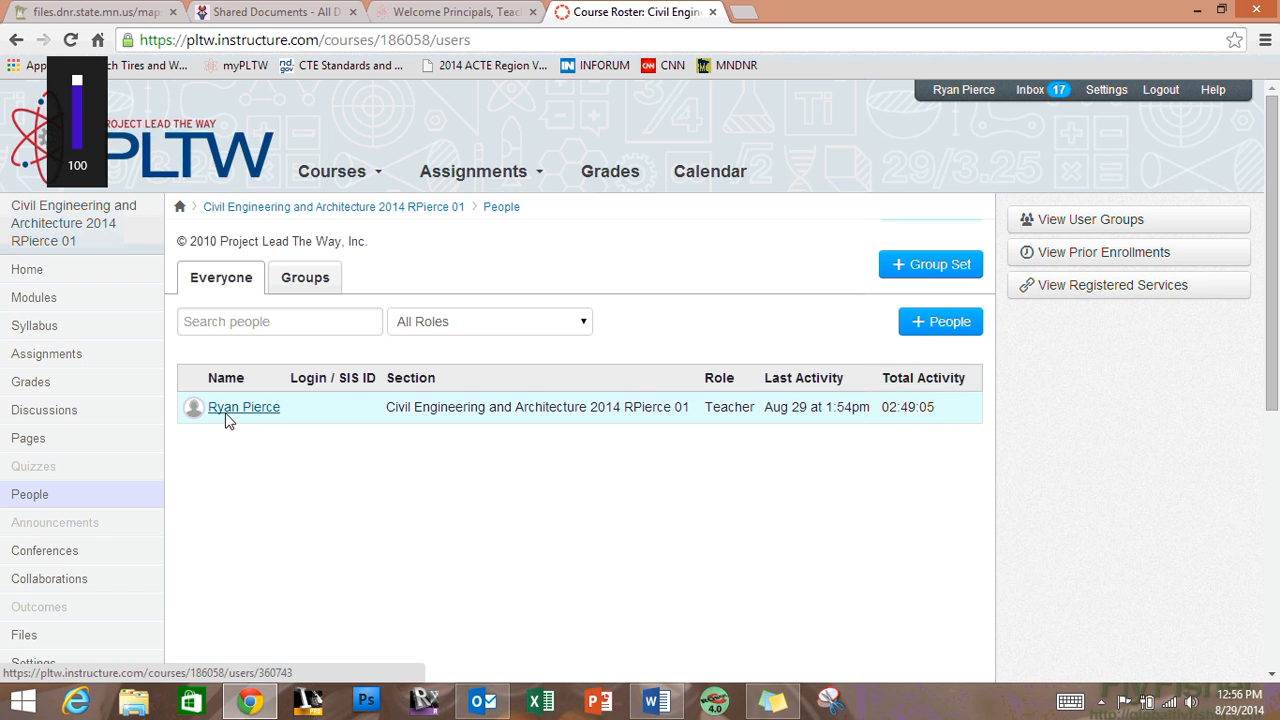
mouse_move(472, 414)
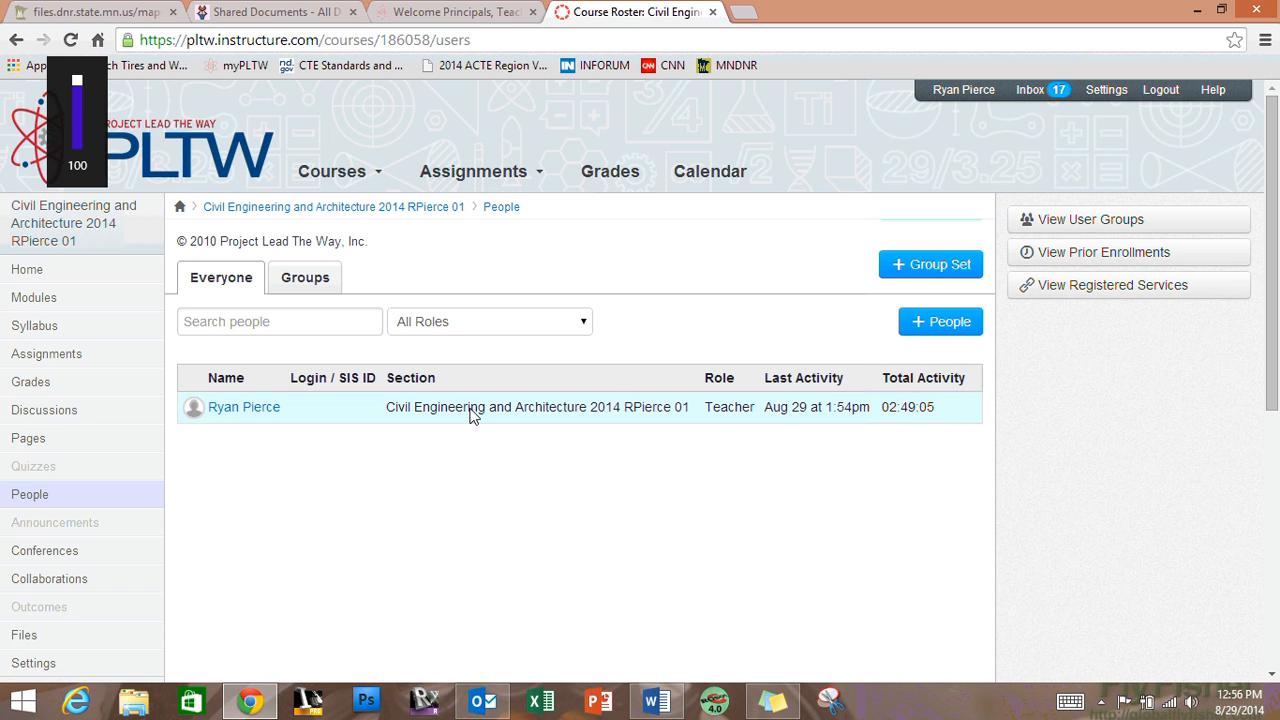
mouse_move(452, 418)
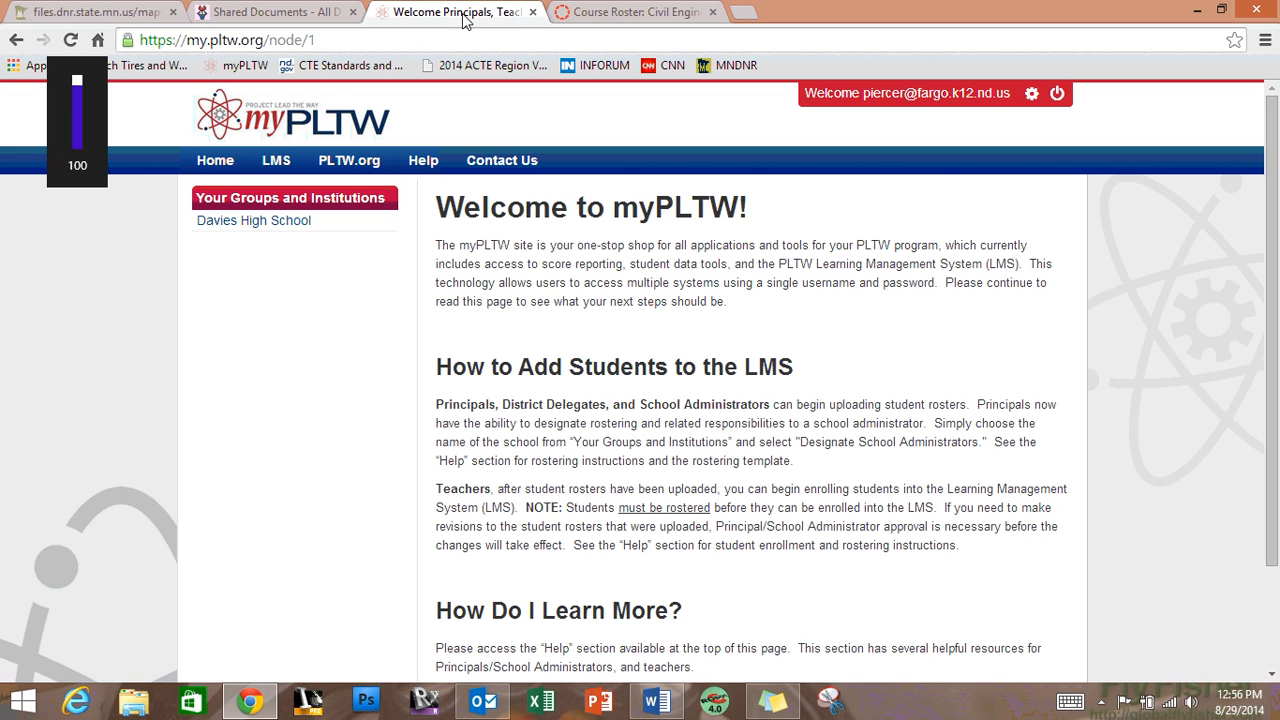
mouse_move(424, 368)
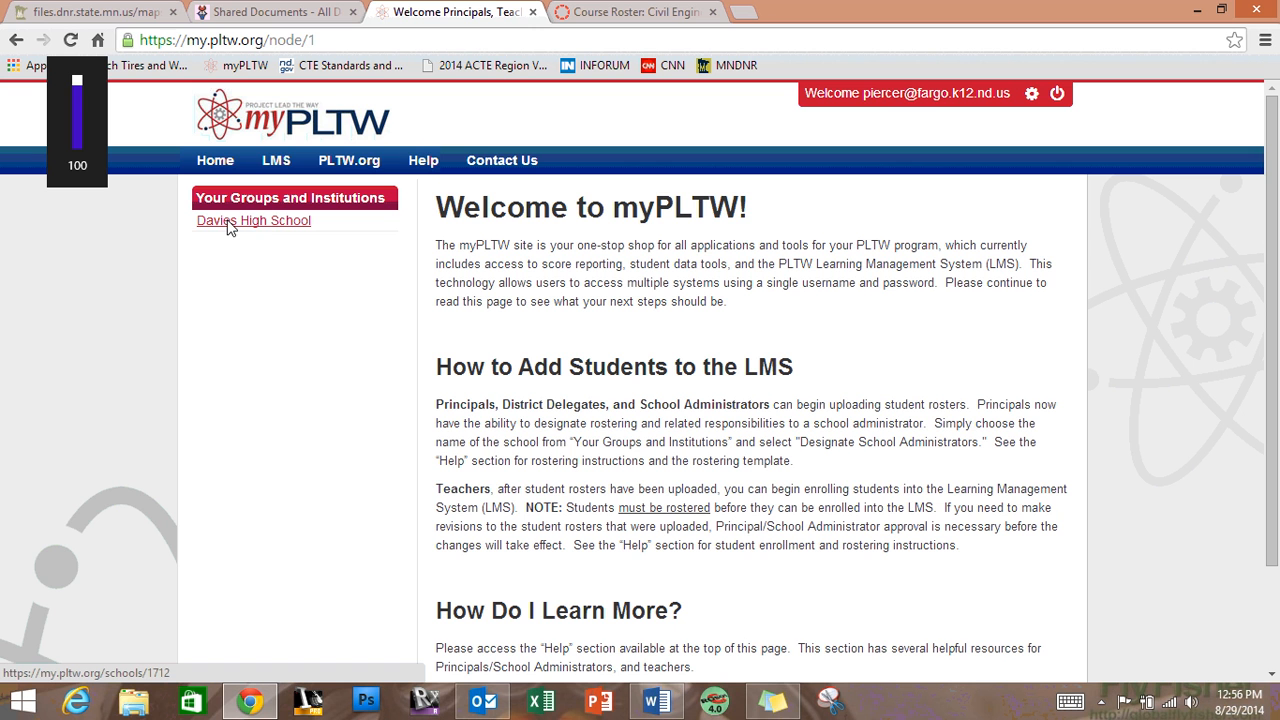
mouse_move(248, 232)
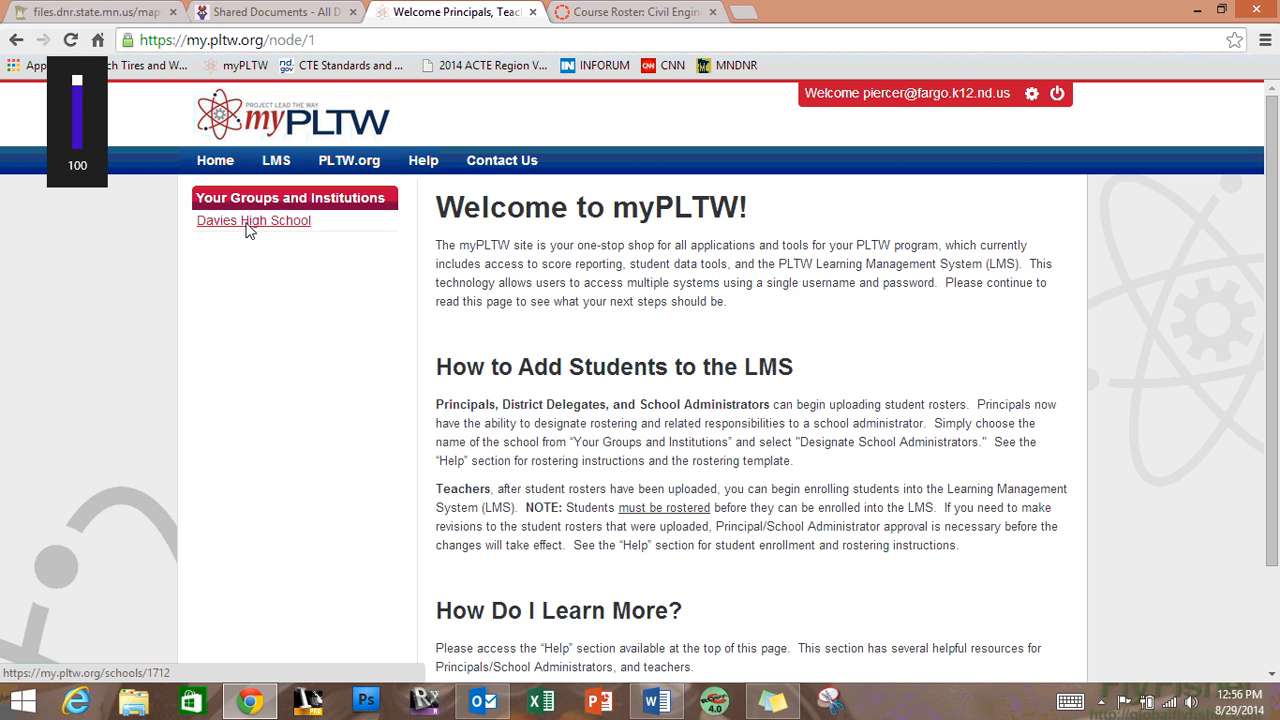
Open the Davies High School home page from Your Groups and Institutions.
left_click(252, 220)
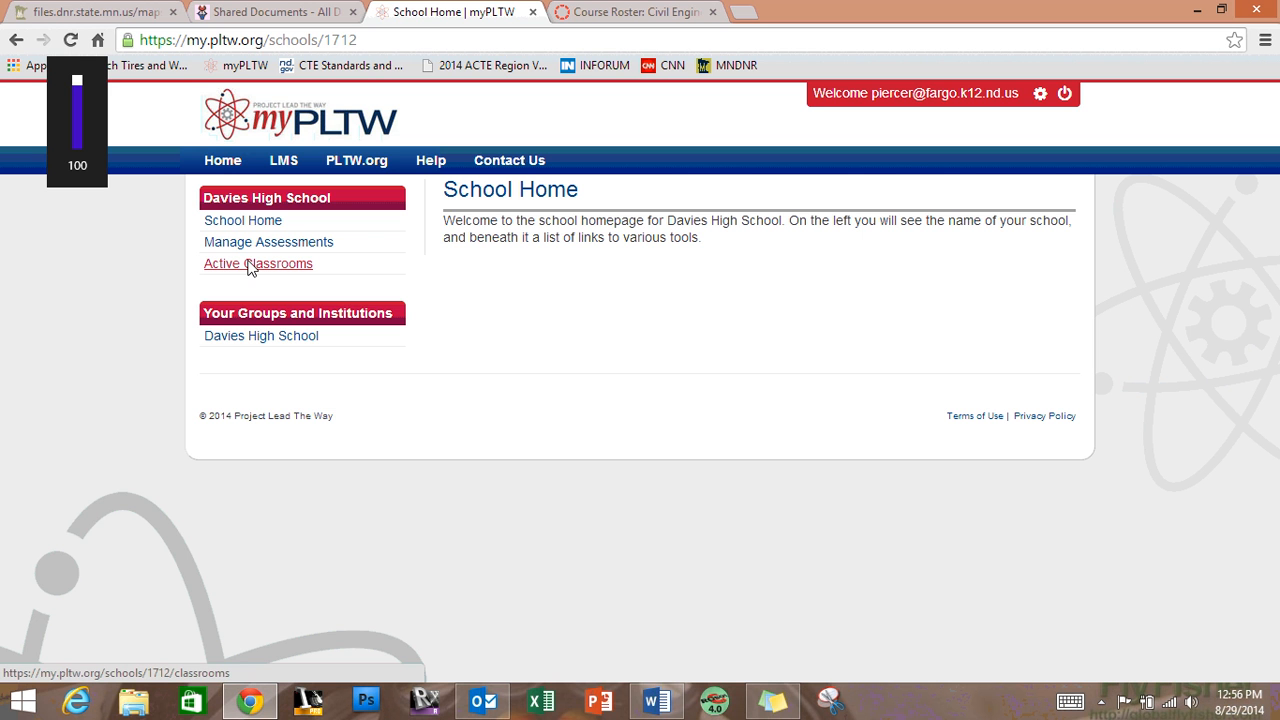
List Davies High School's active classrooms with the CEA and IED classes.
left_click(258, 264)
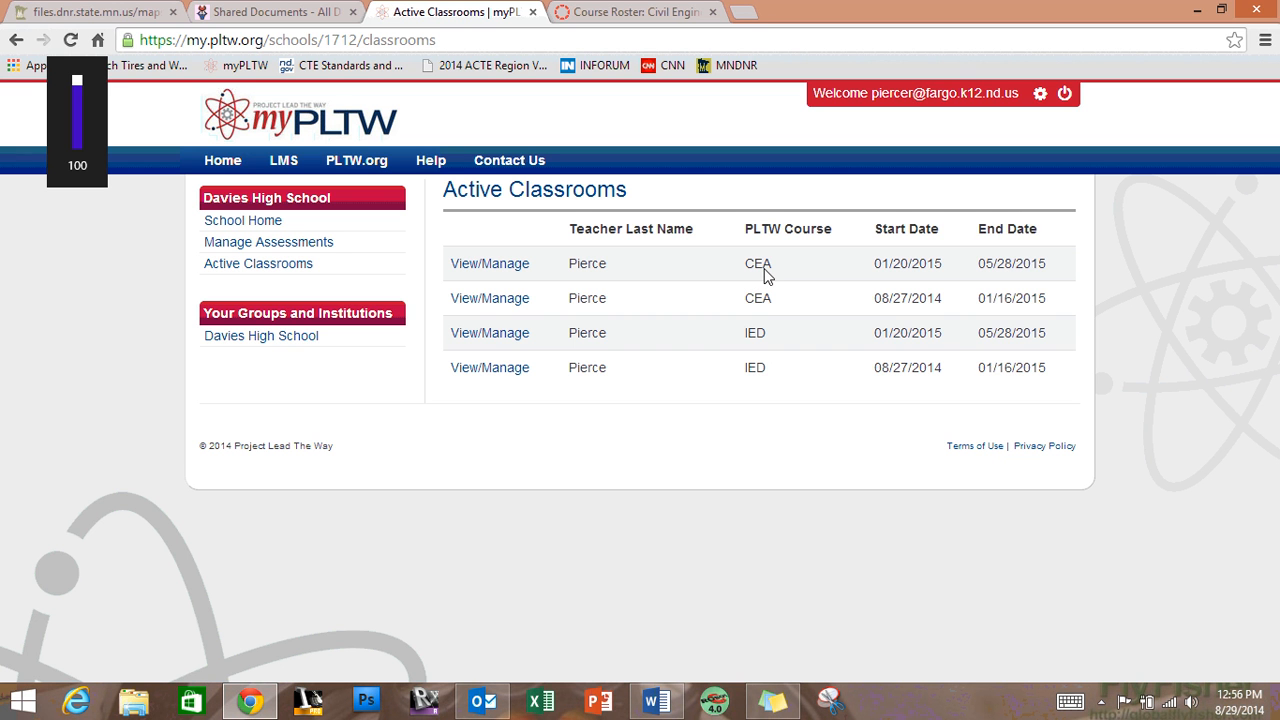
mouse_move(744, 272)
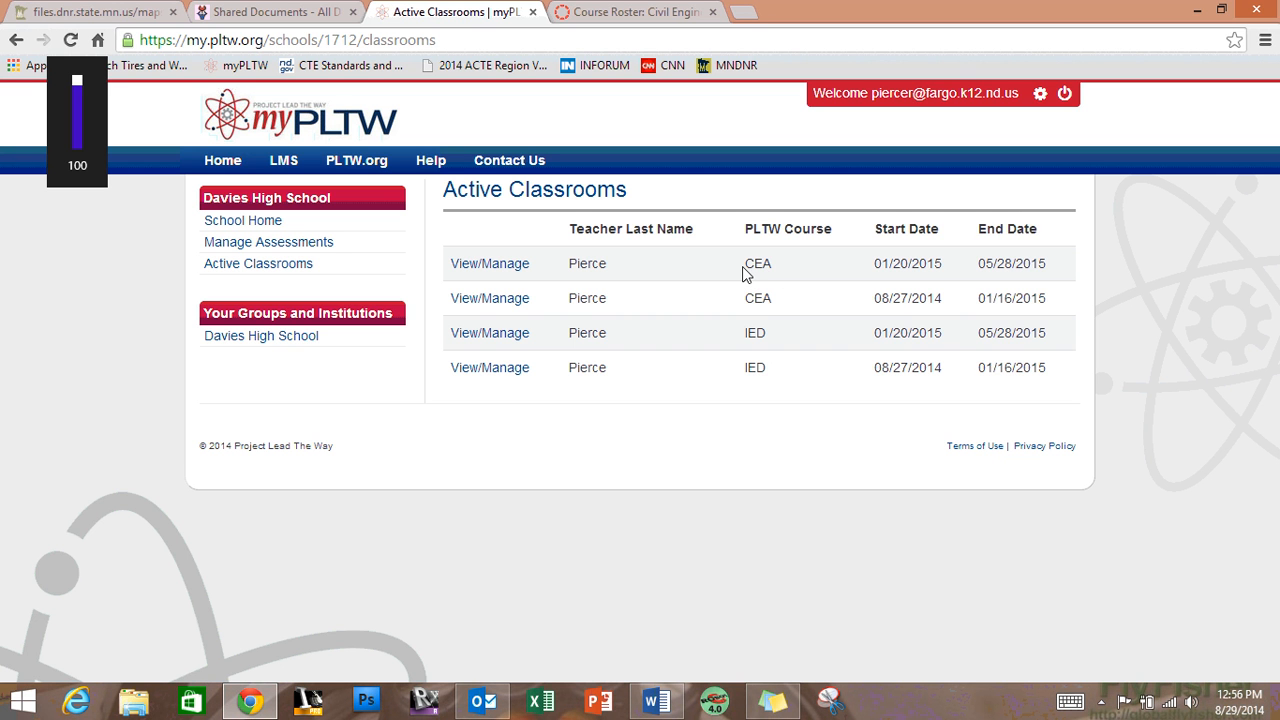
mouse_move(1028, 284)
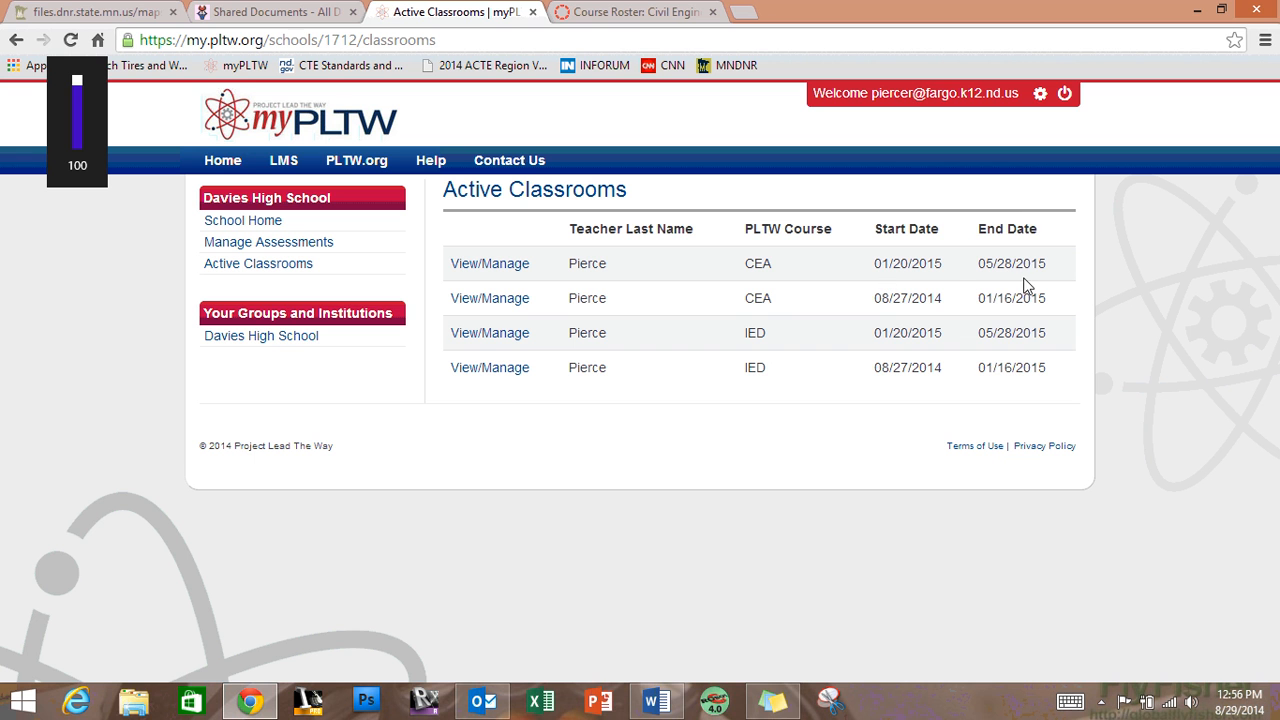
mouse_move(1030, 278)
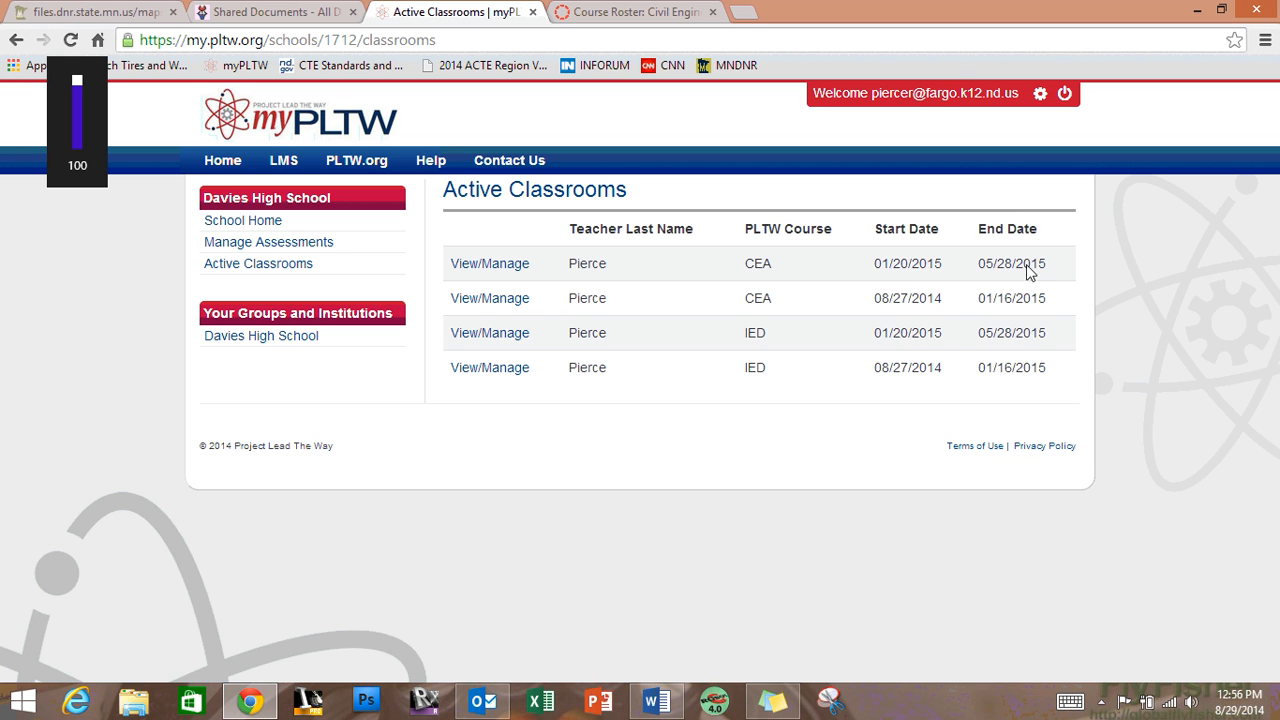
mouse_move(944, 308)
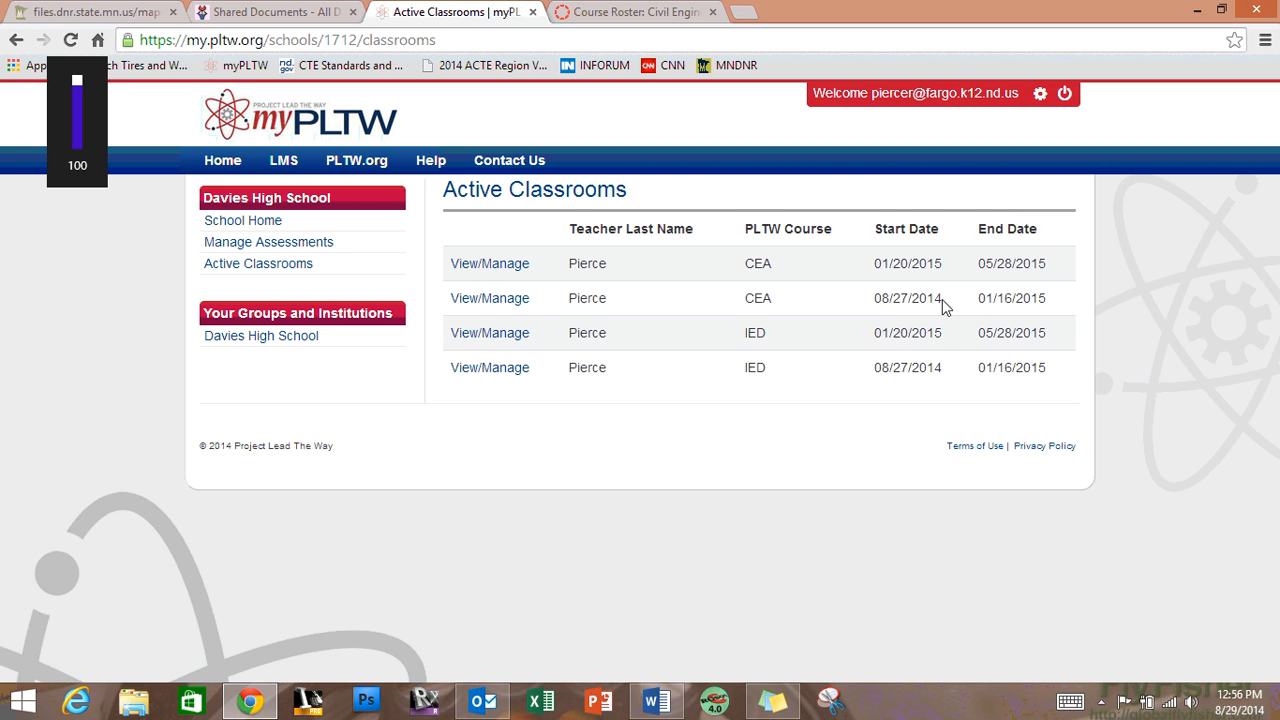
mouse_move(1010, 308)
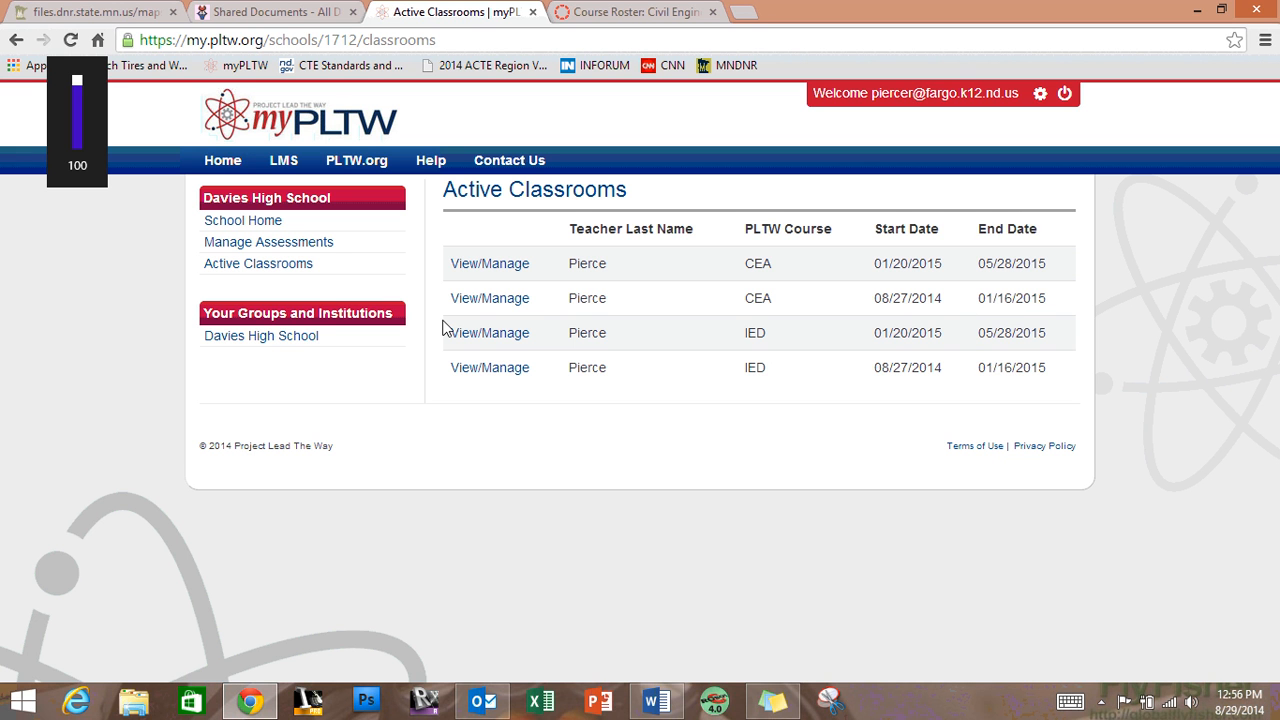
mouse_move(488, 298)
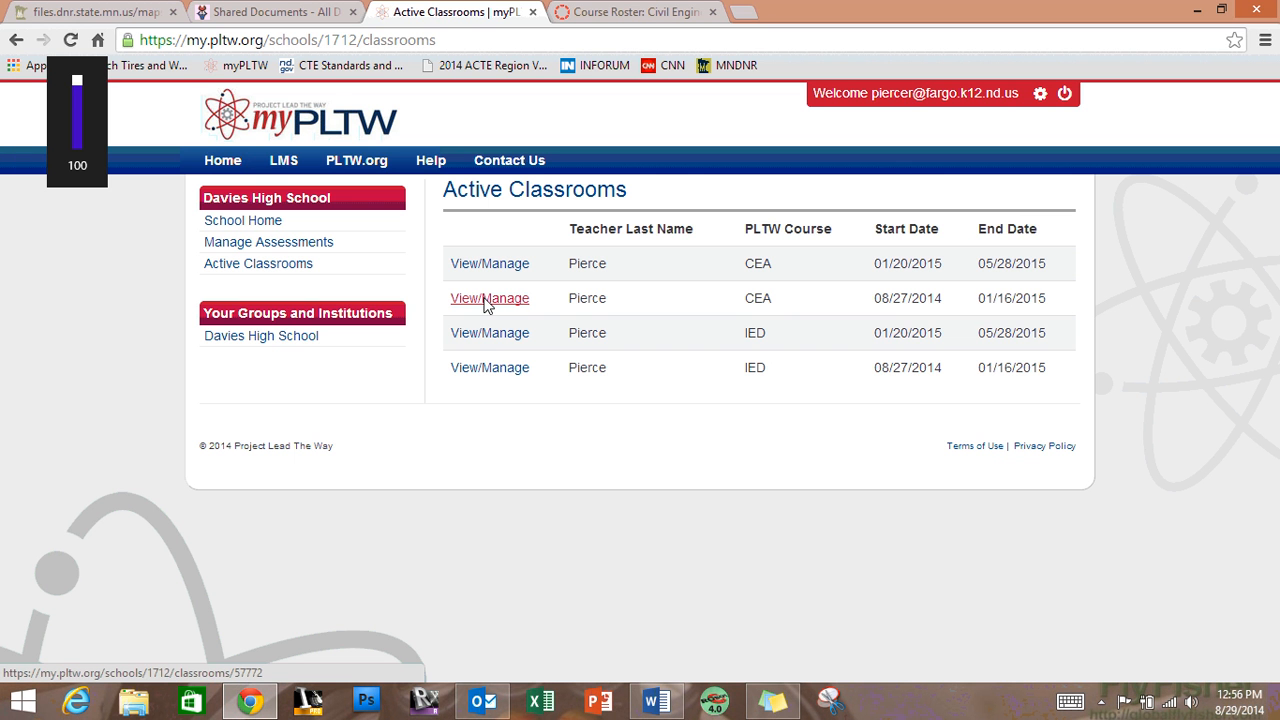
left_click(488, 298)
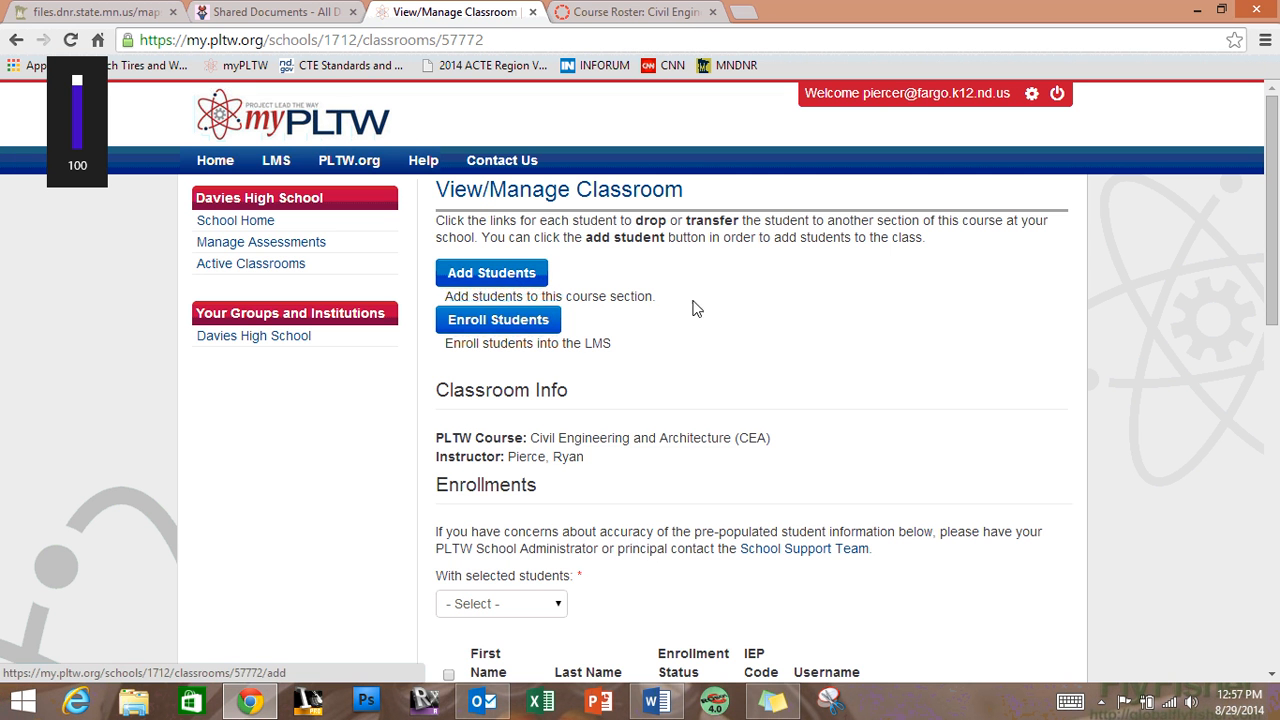
scroll("down", 3)
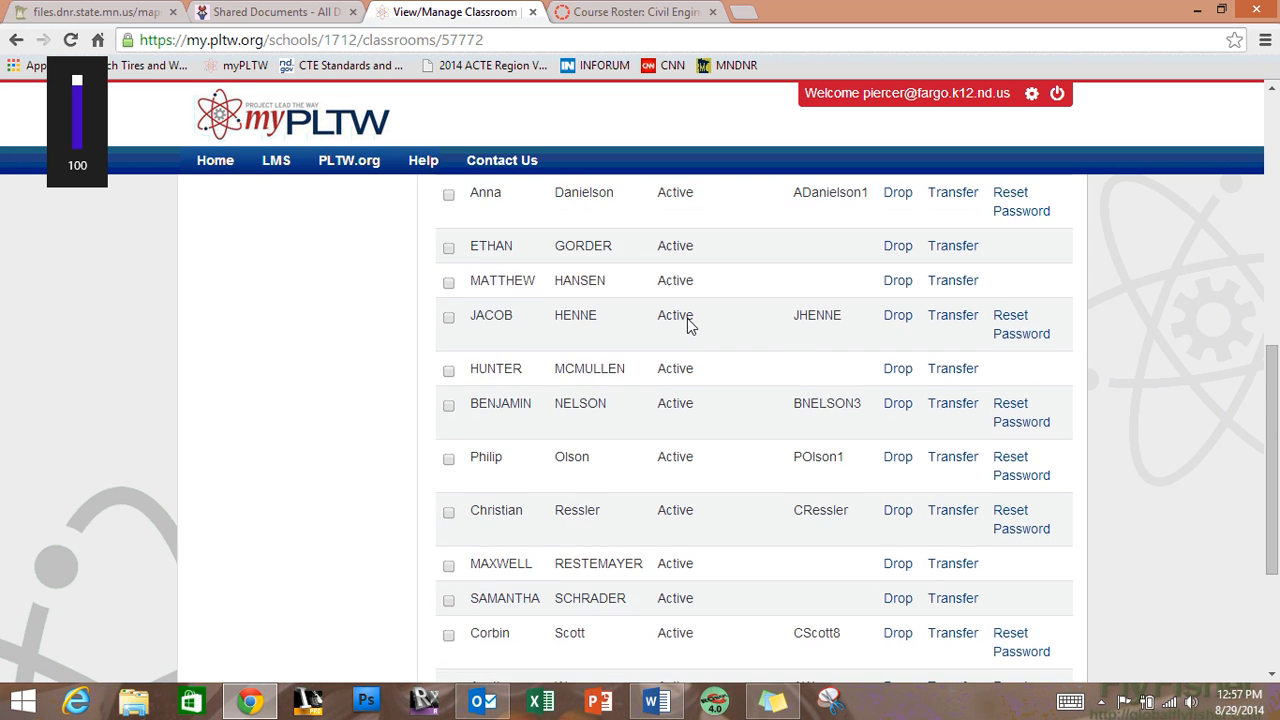
scroll("down", 3)
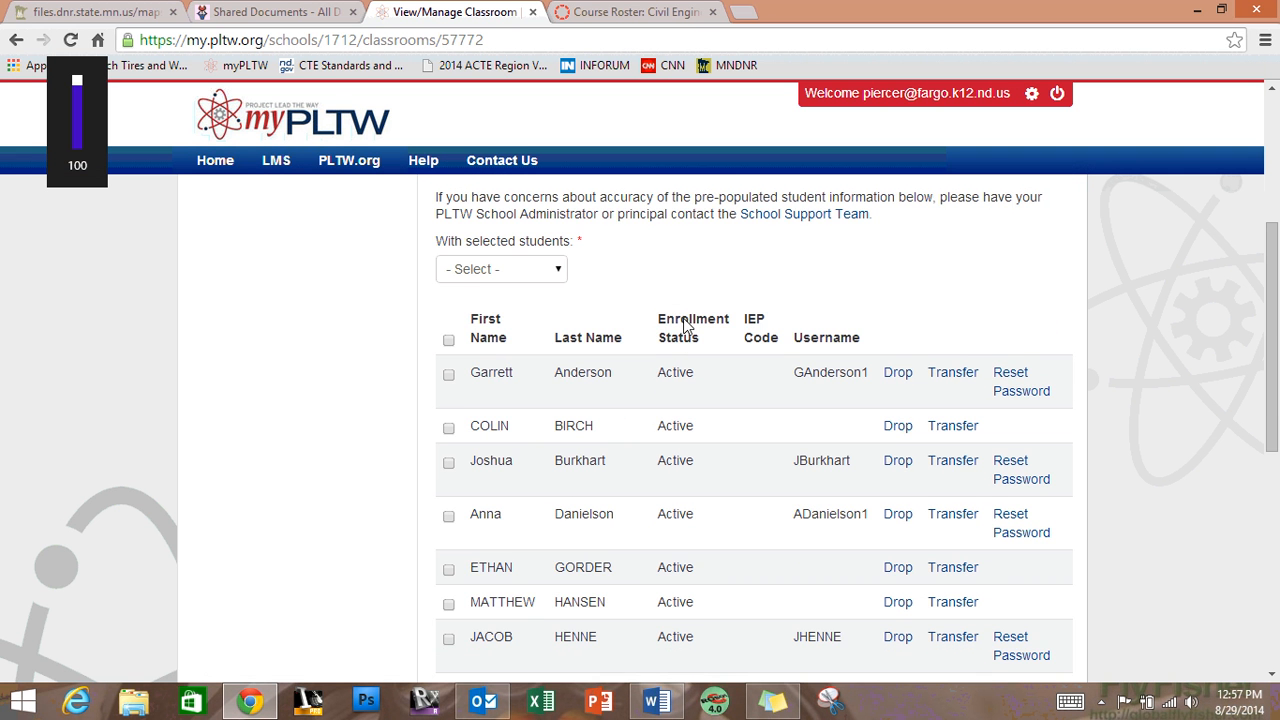
scroll("up", 3)
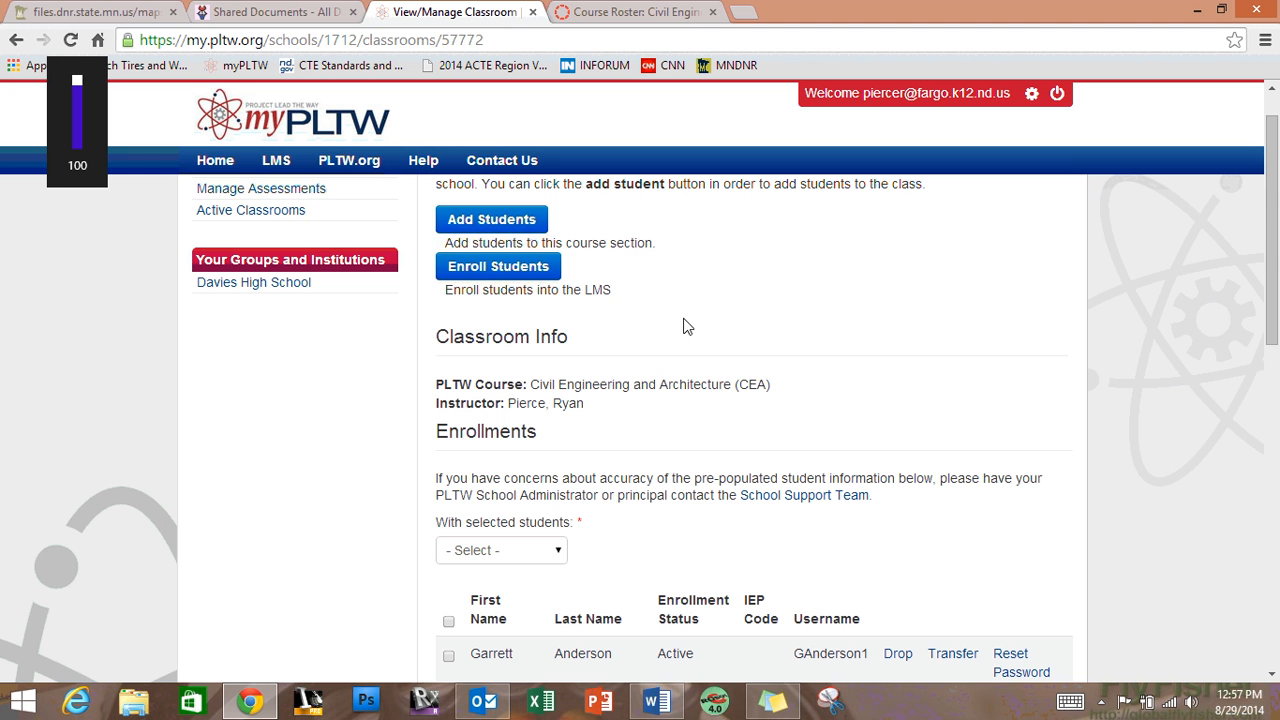
scroll("down", 3)
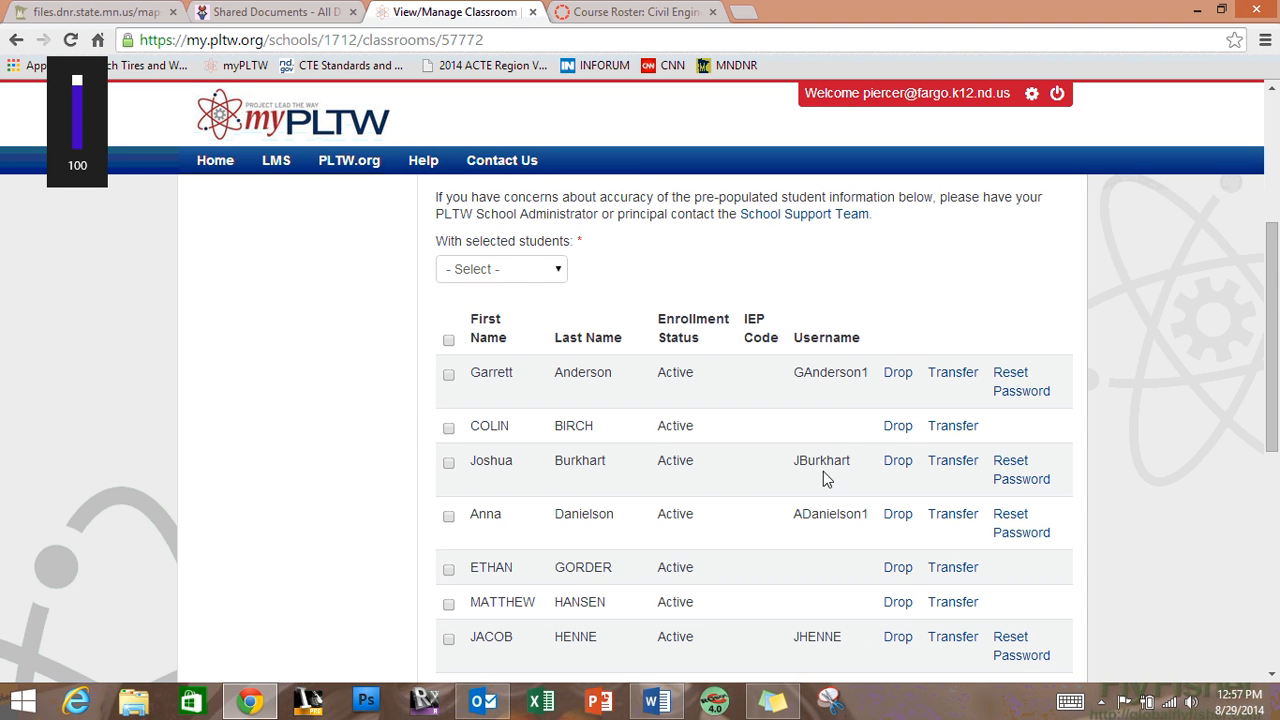
mouse_move(836, 384)
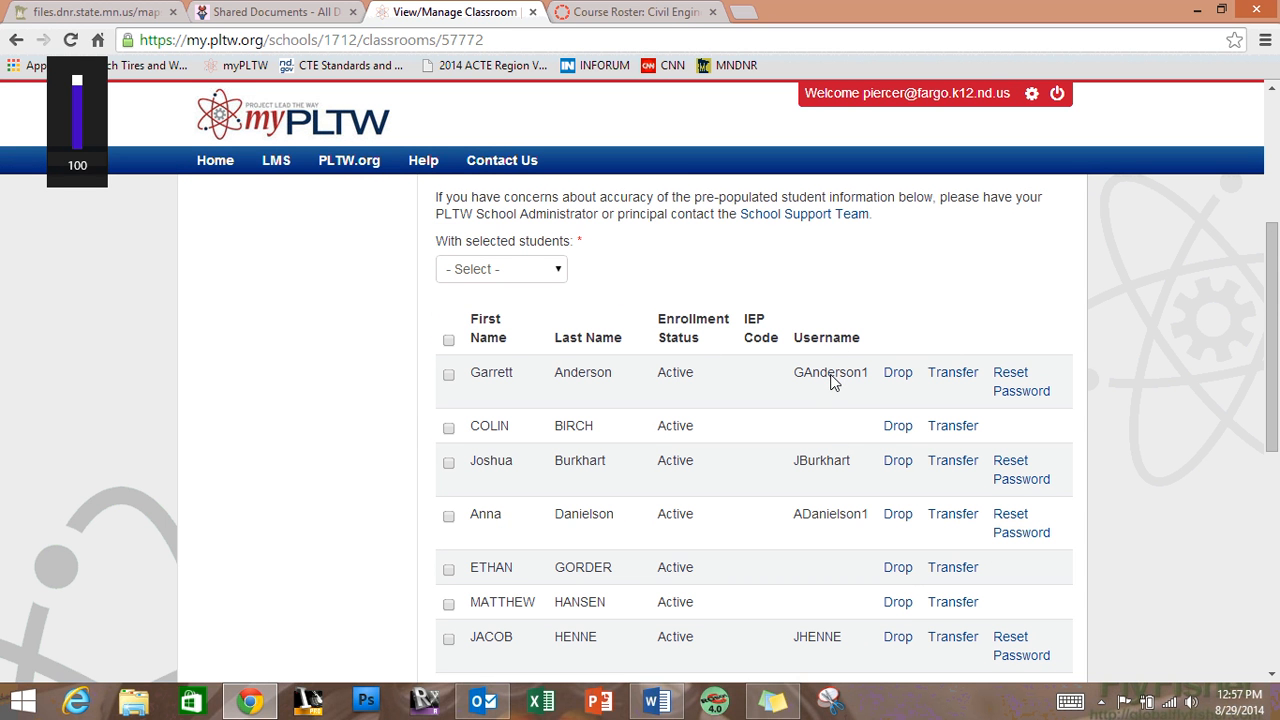
mouse_move(838, 594)
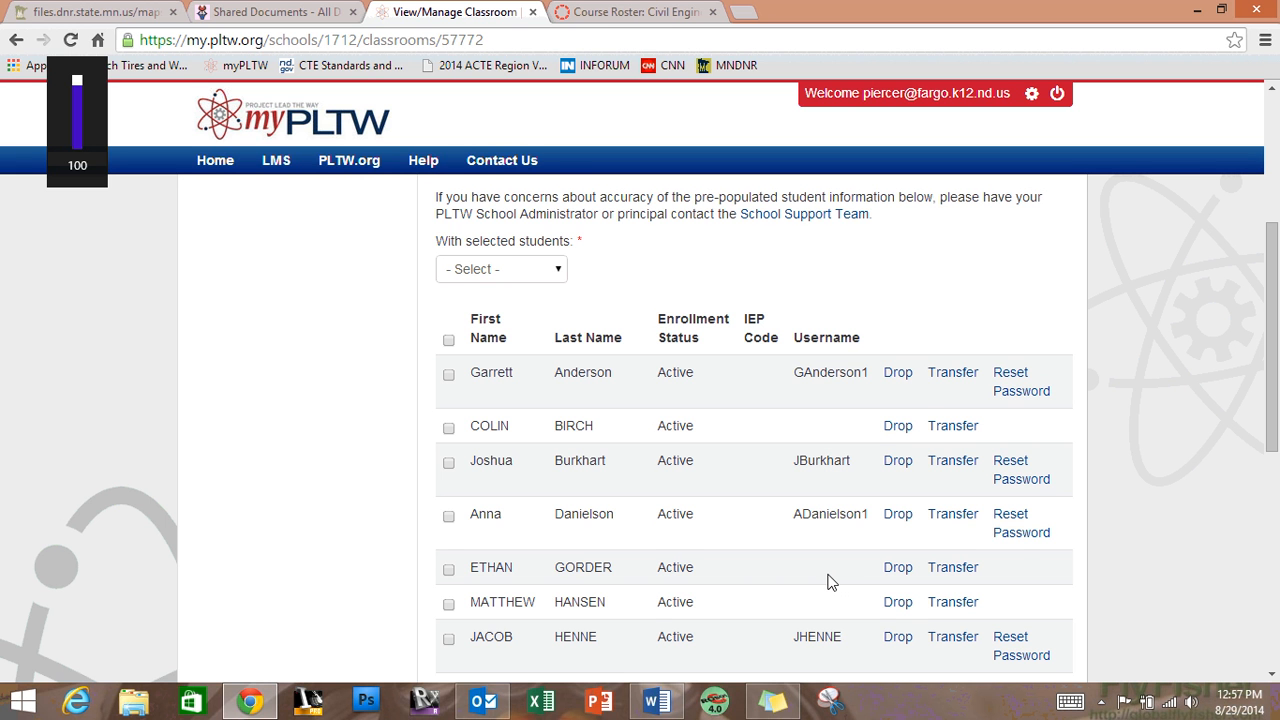
scroll("down", 3)
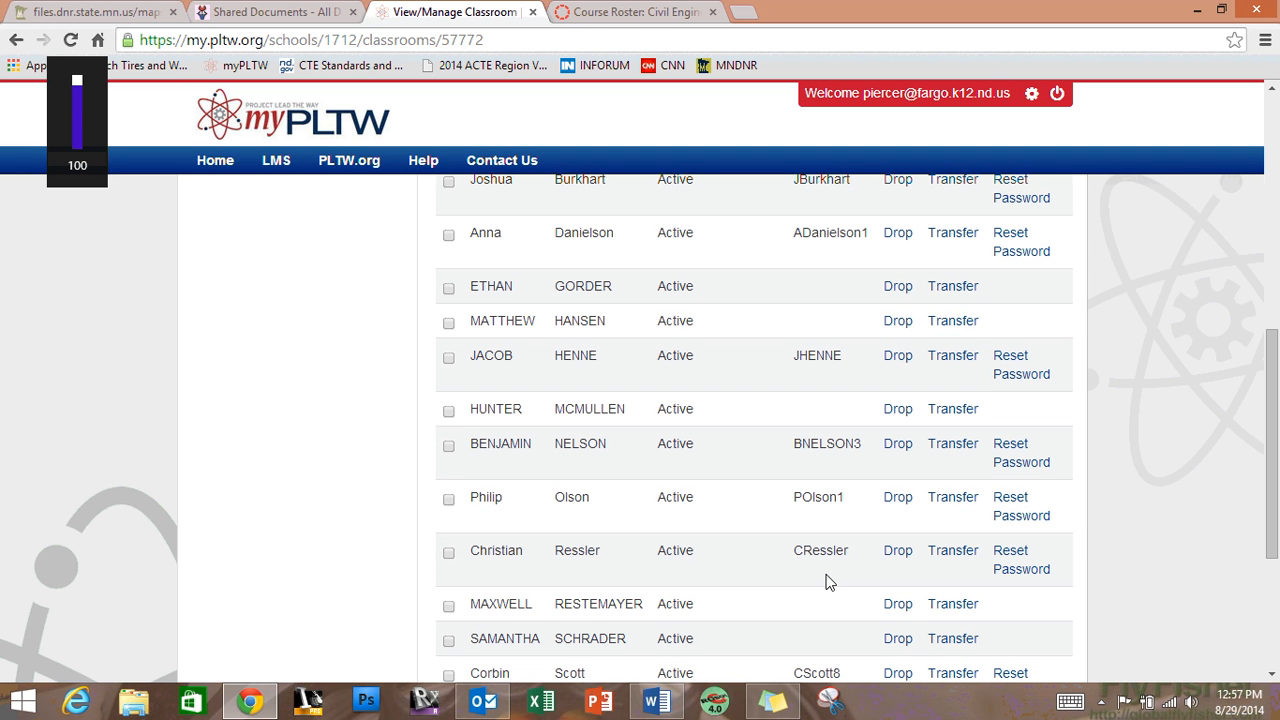
mouse_move(824, 610)
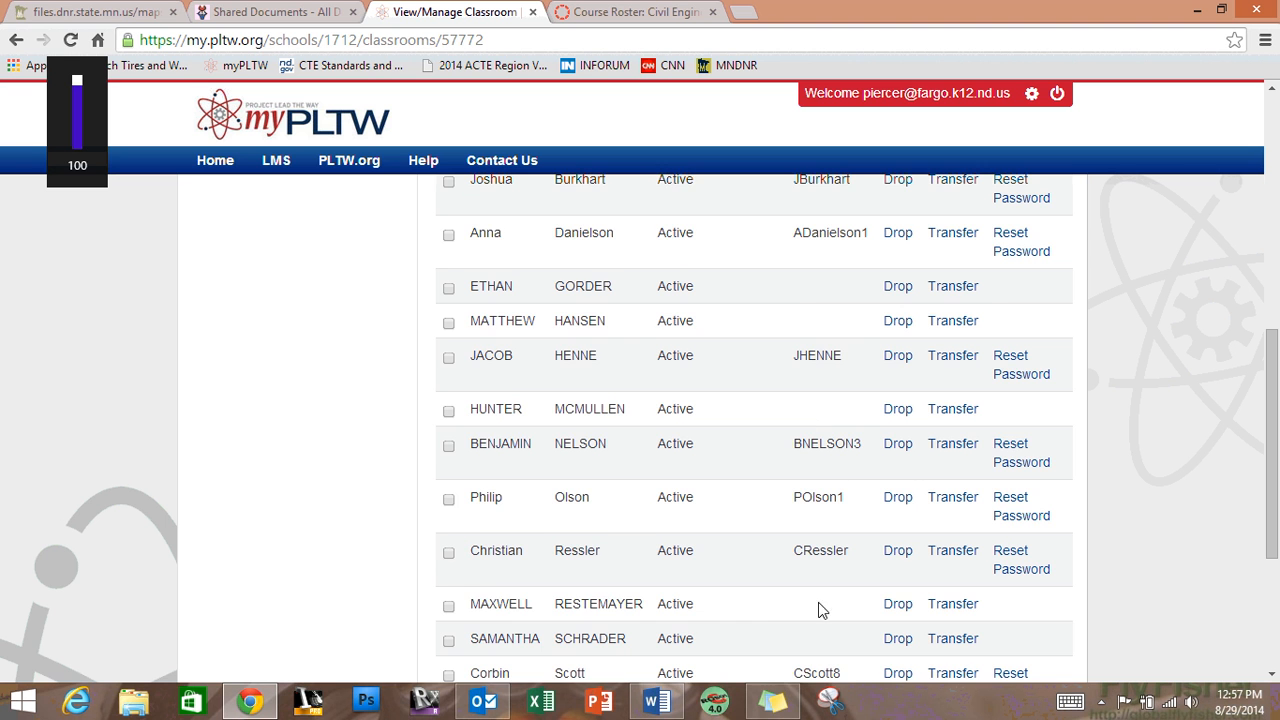
scroll("down", 3)
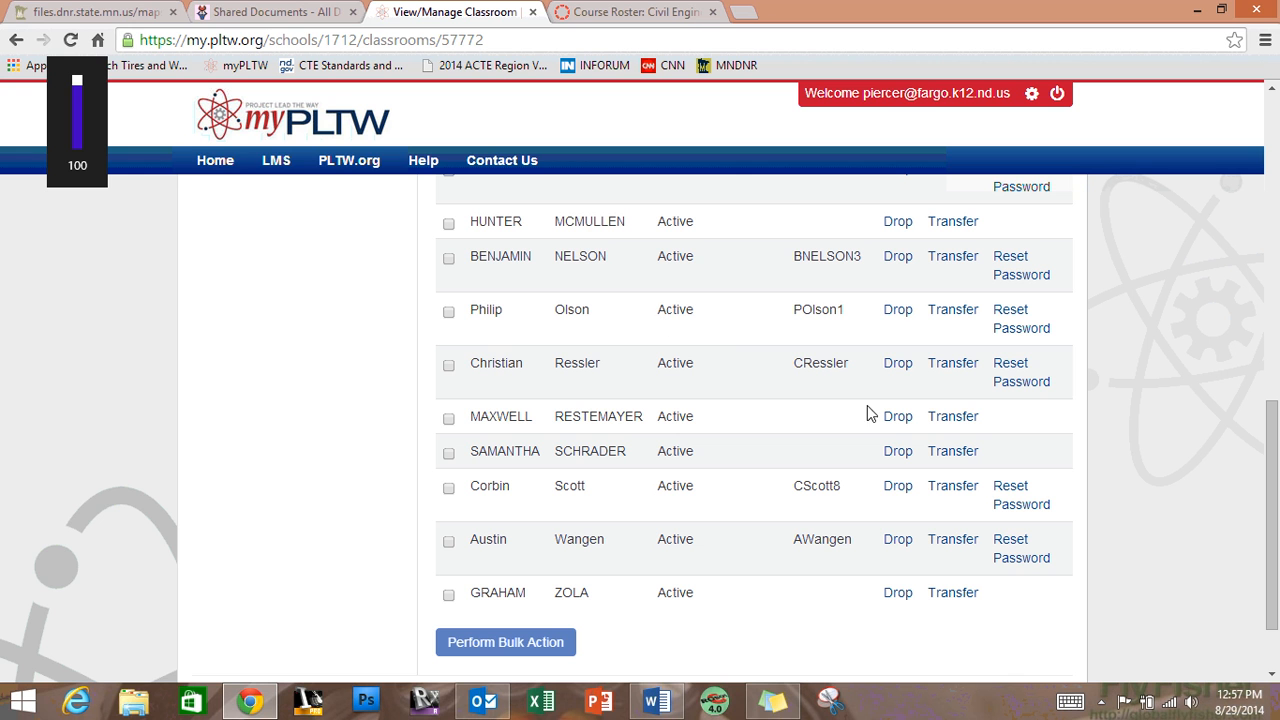
mouse_move(772, 378)
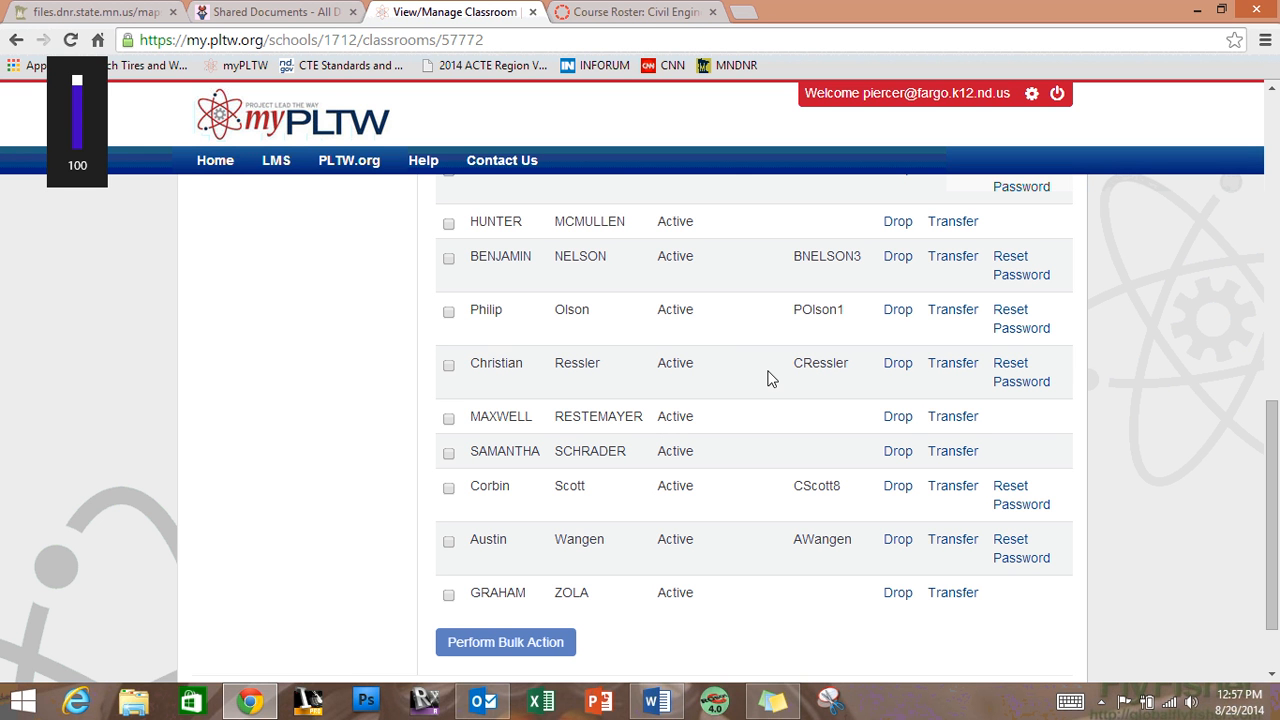
mouse_move(824, 362)
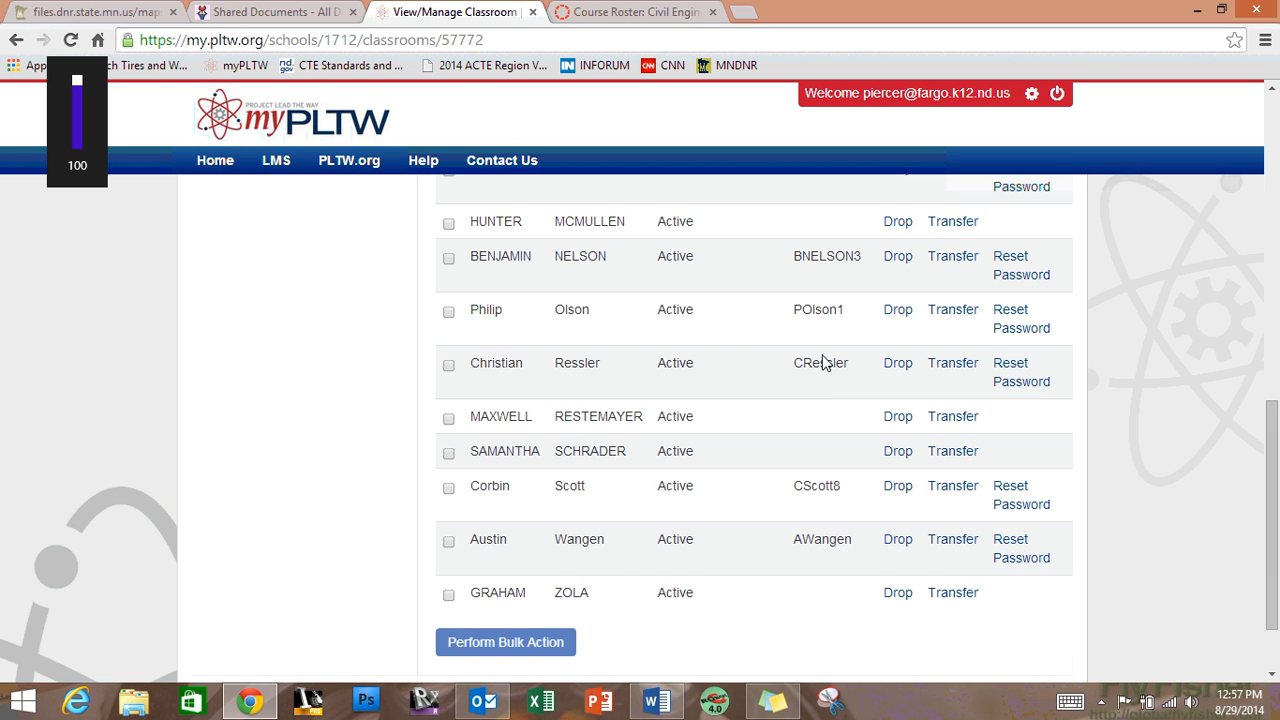
scroll("up", 3)
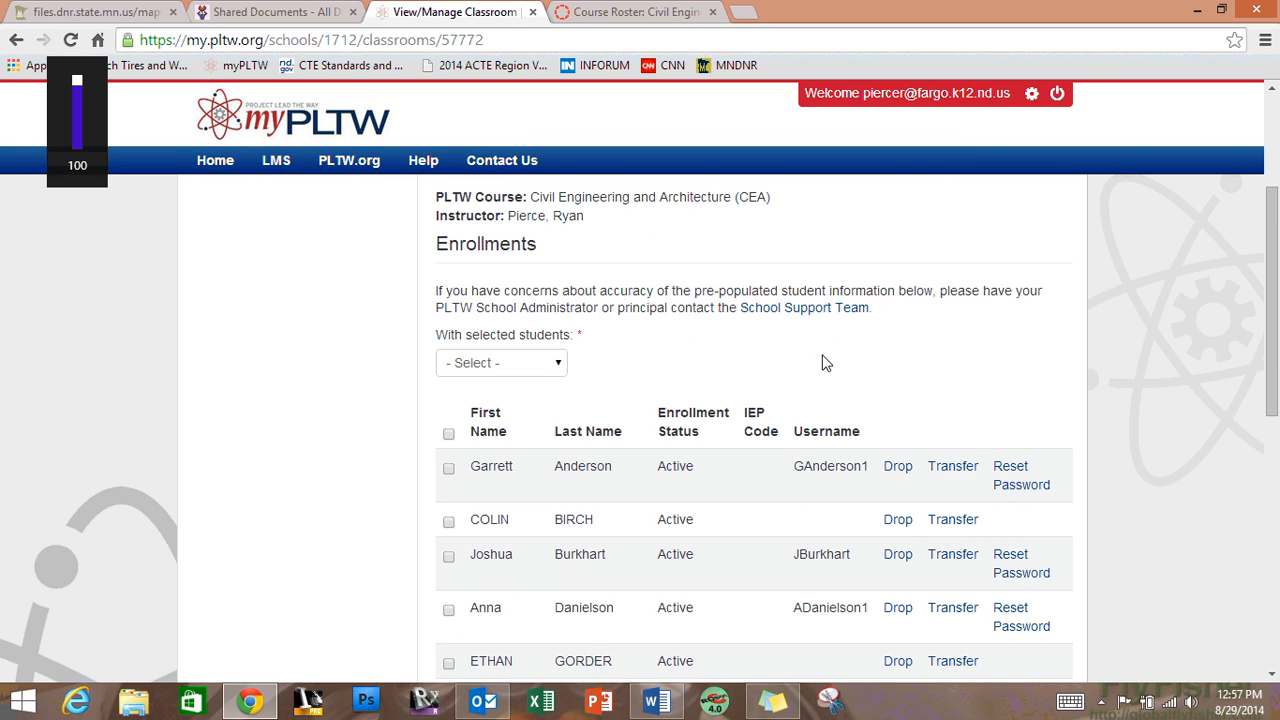
scroll("down", 3)
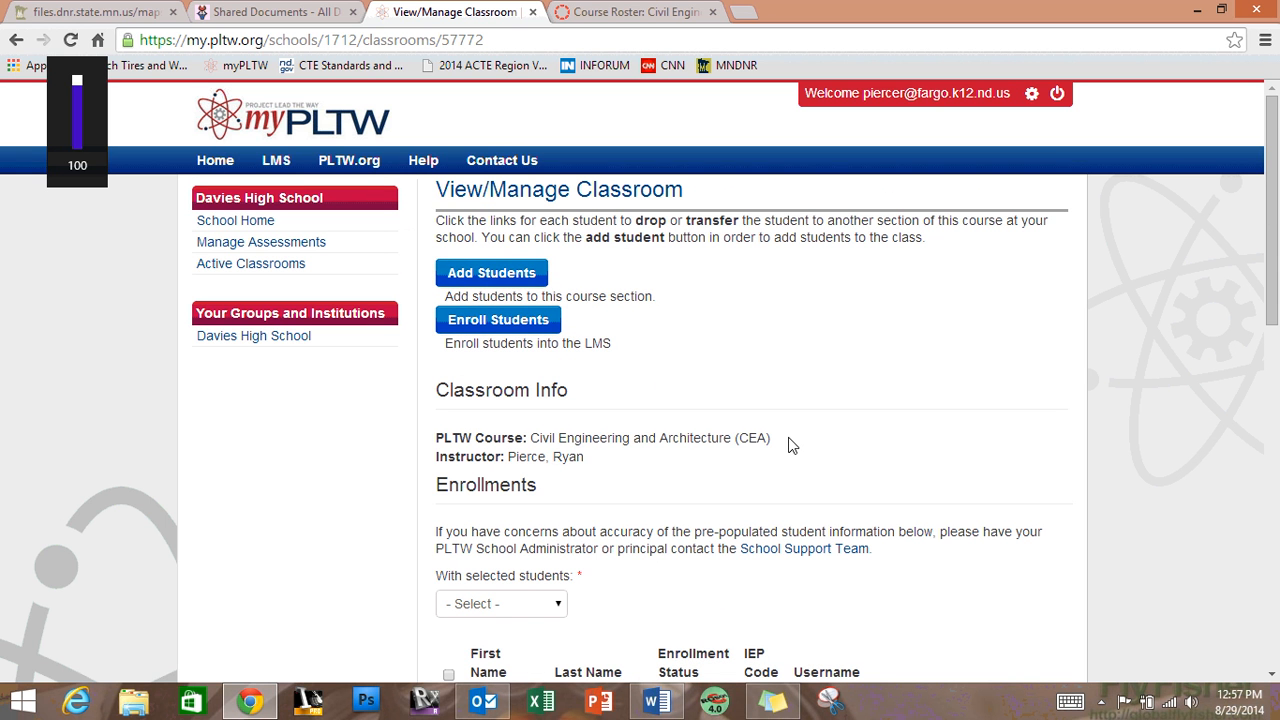
mouse_move(498, 320)
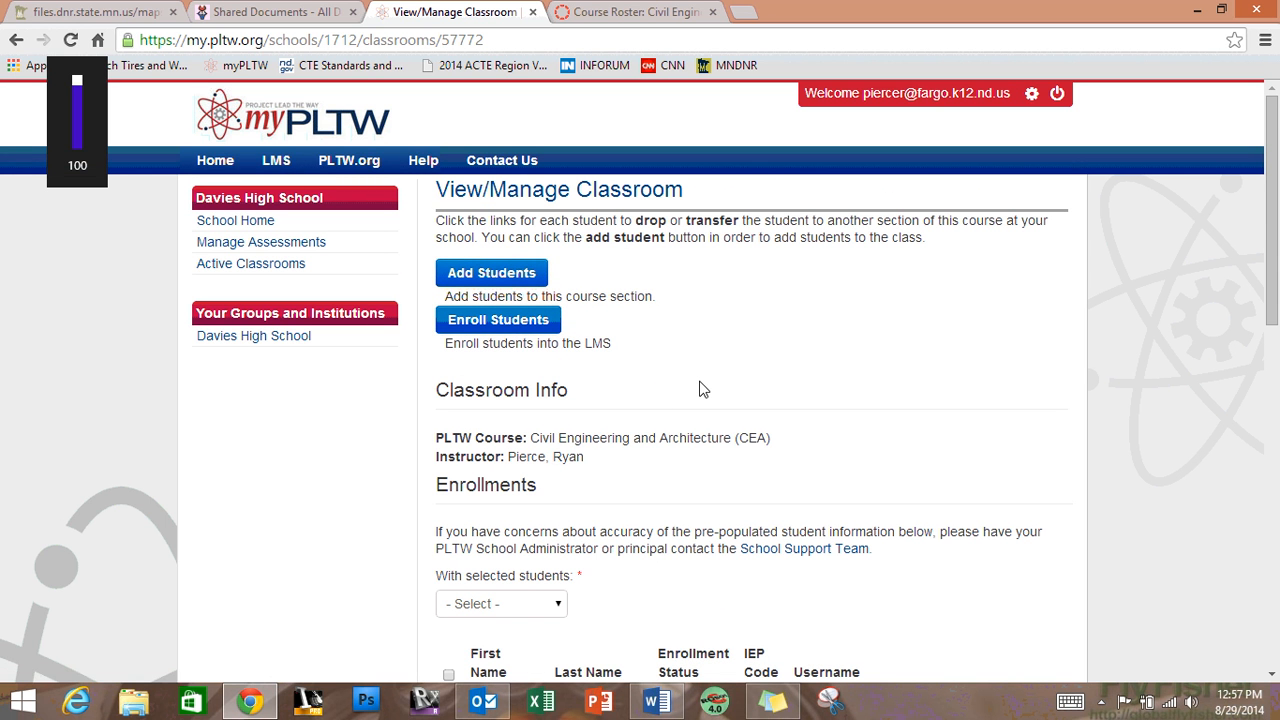
left_click(496, 320)
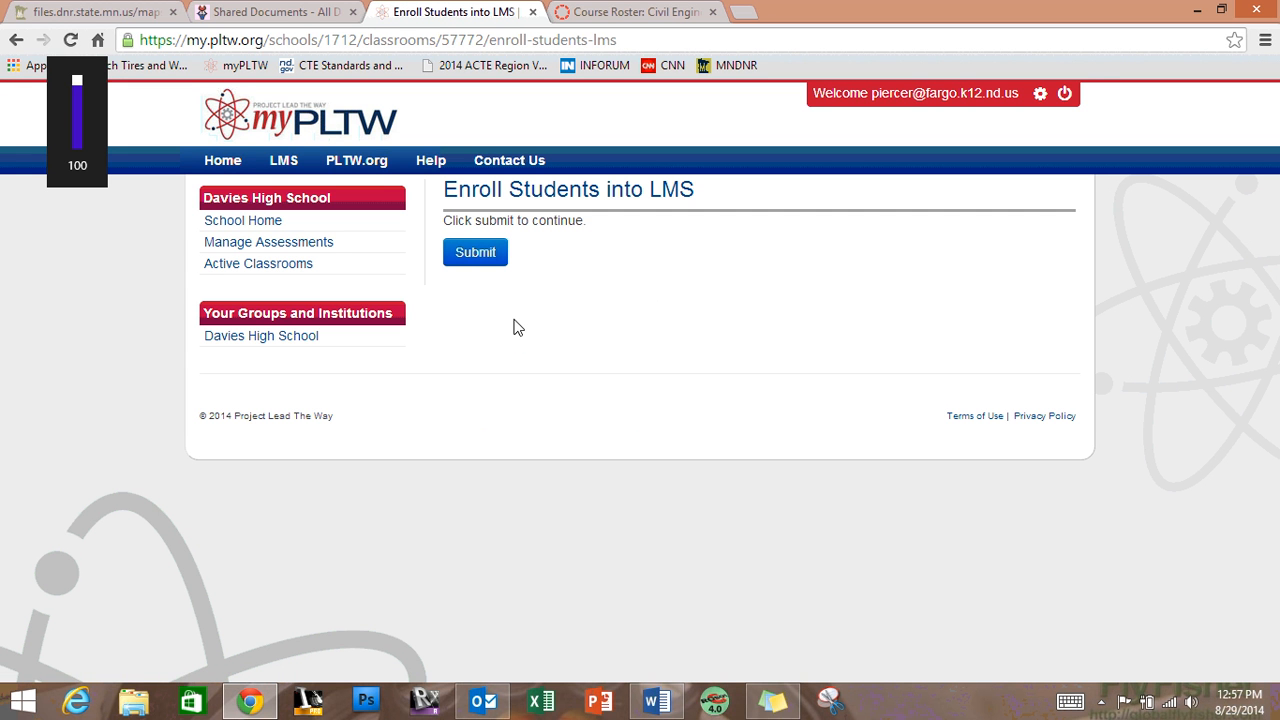
mouse_move(556, 228)
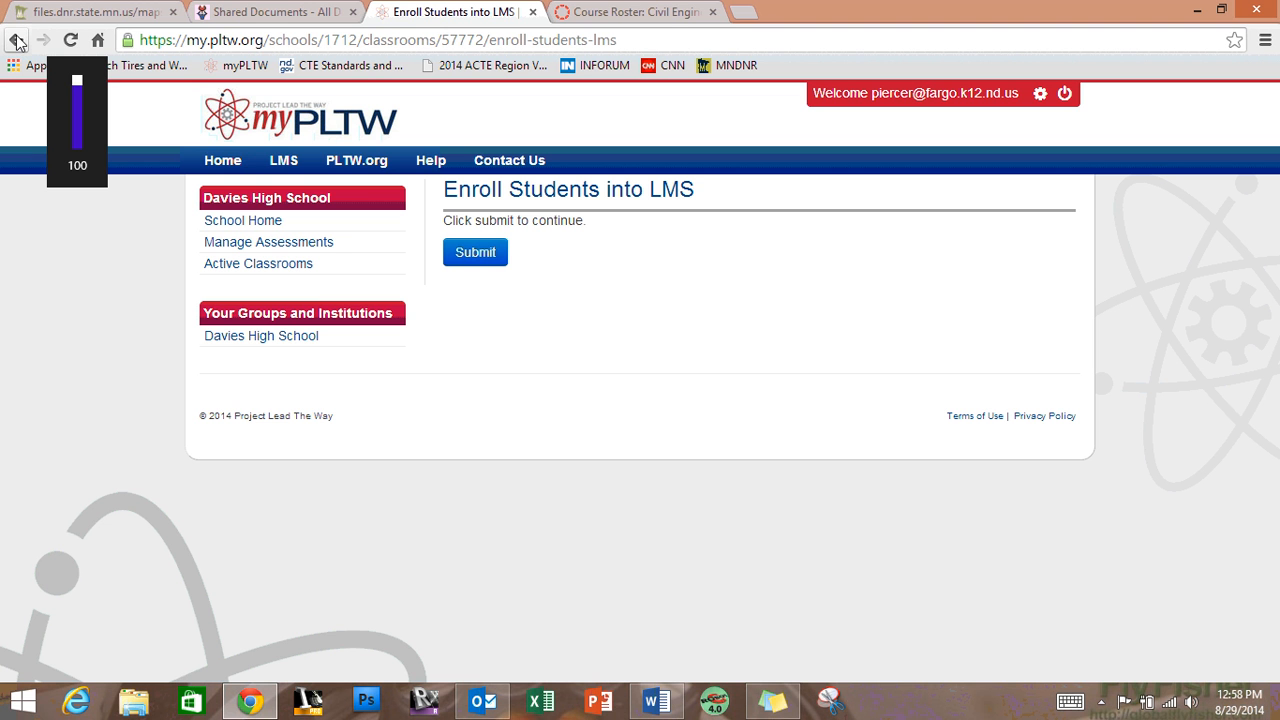
left_click(476, 252)
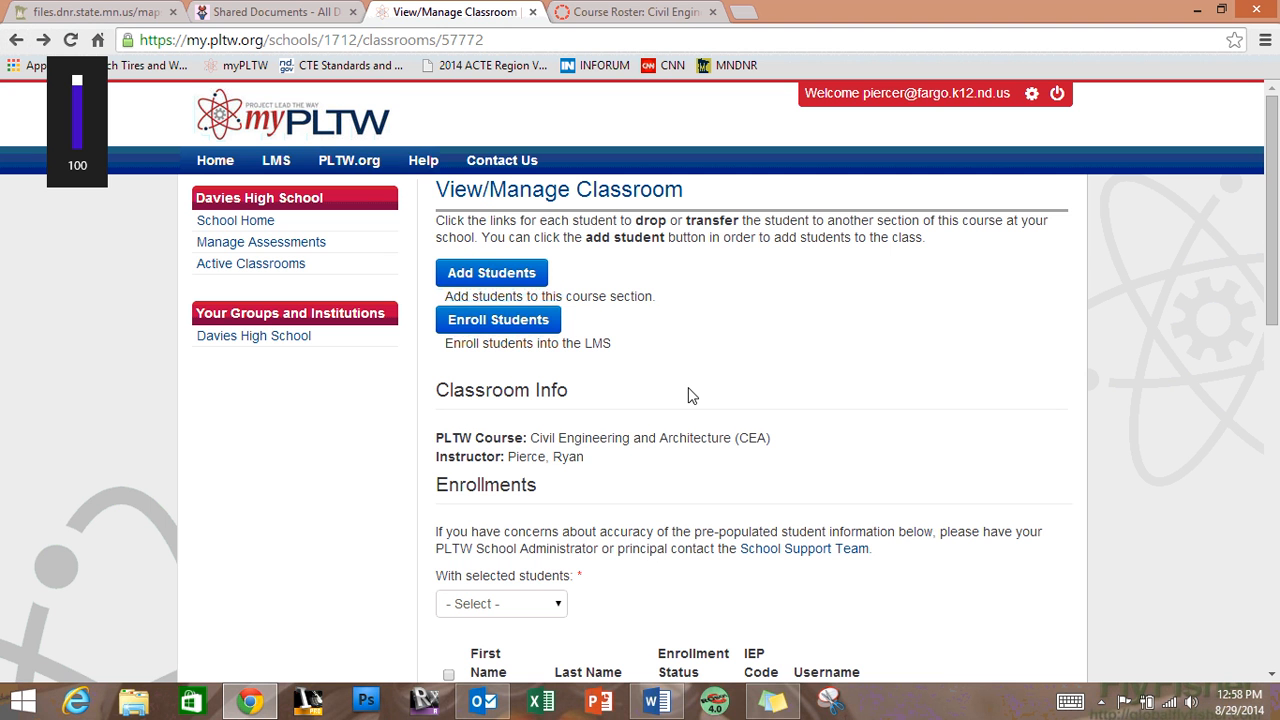
mouse_move(674, 378)
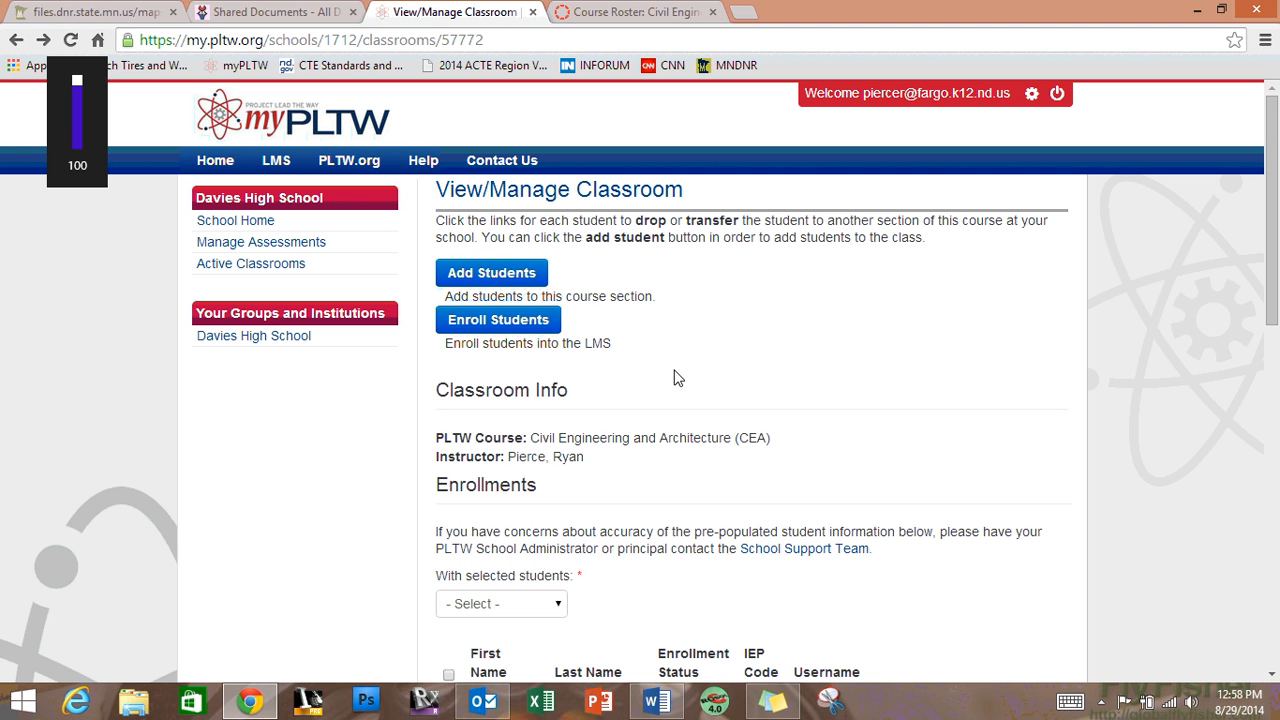
scroll("down", 3)
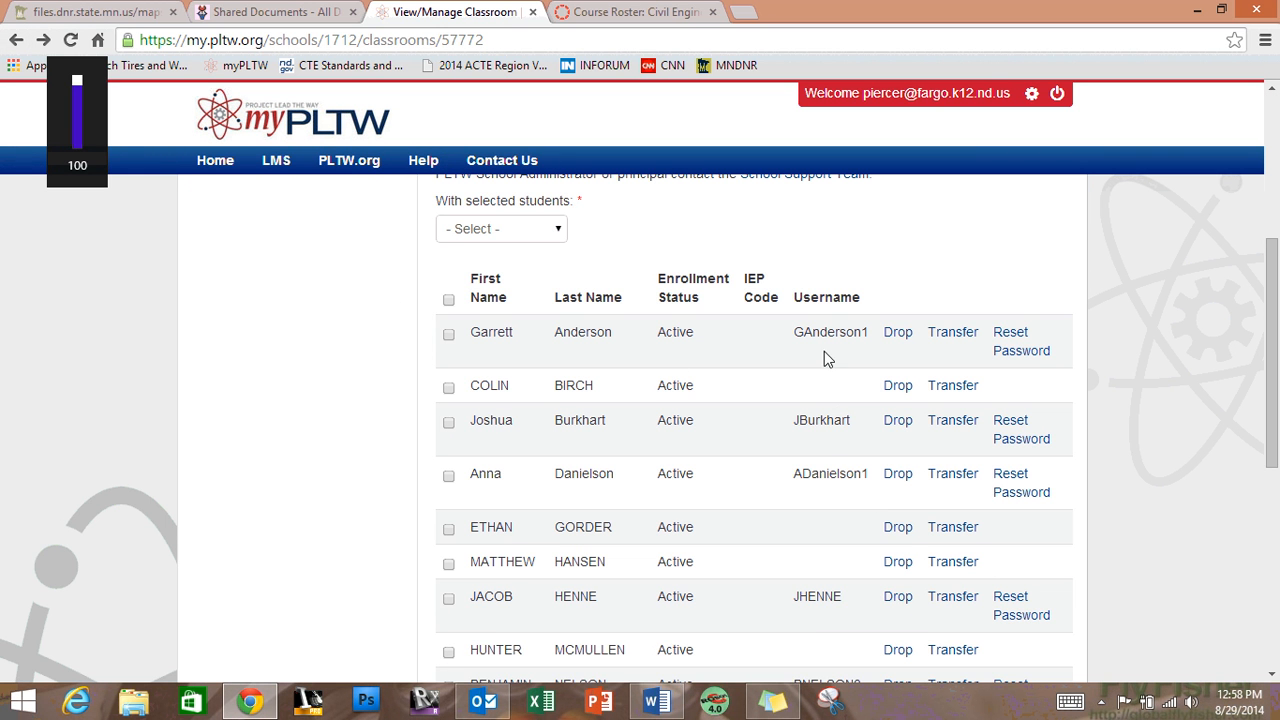
scroll("down", 3)
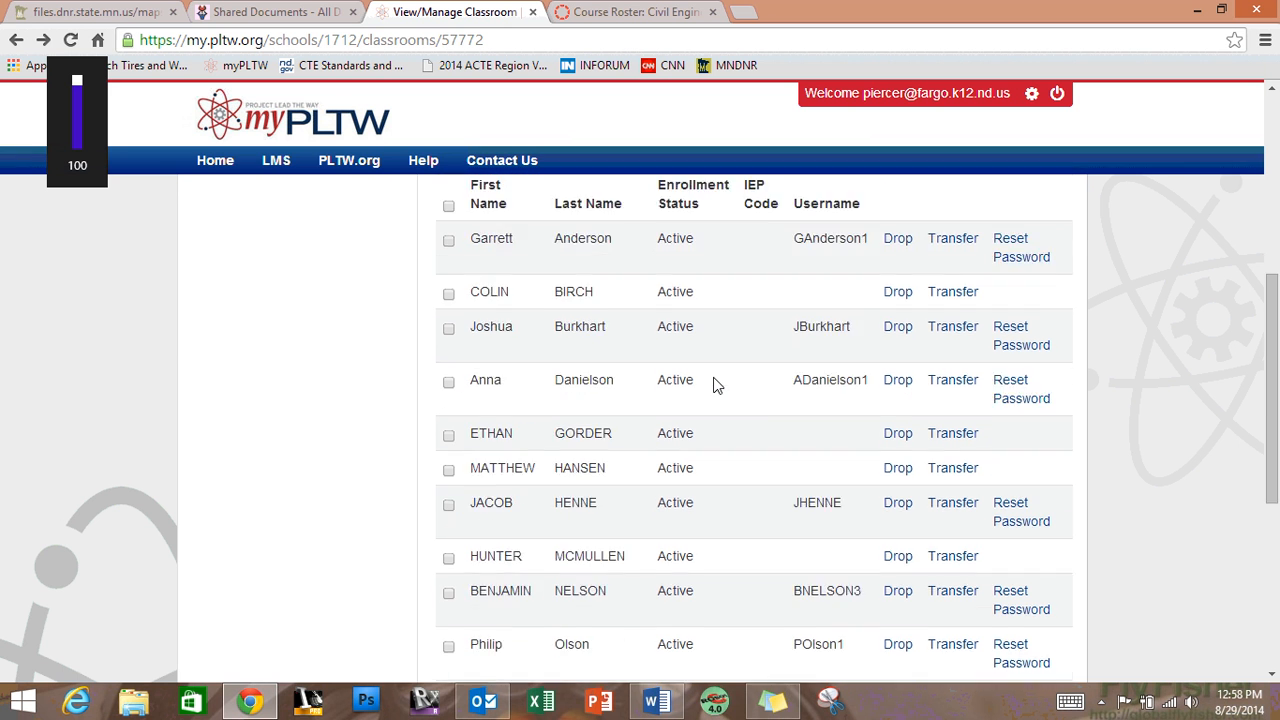
scroll("down", 3)
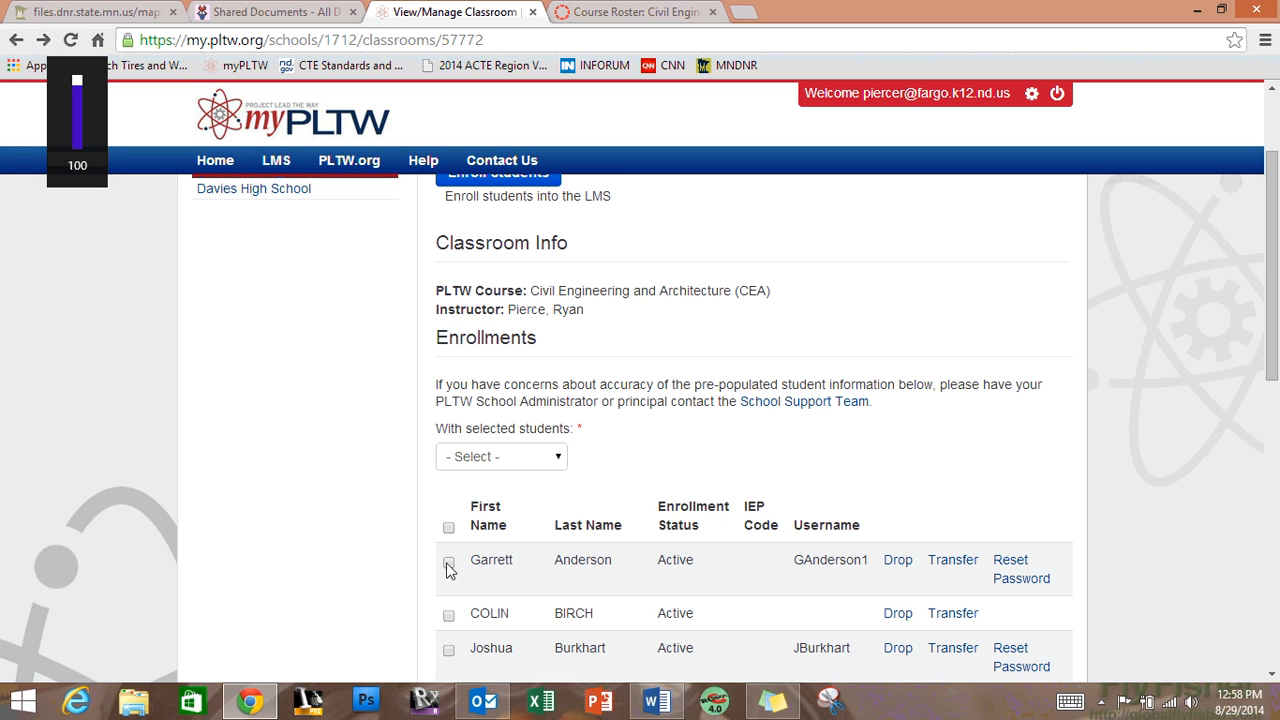
left_click(448, 612)
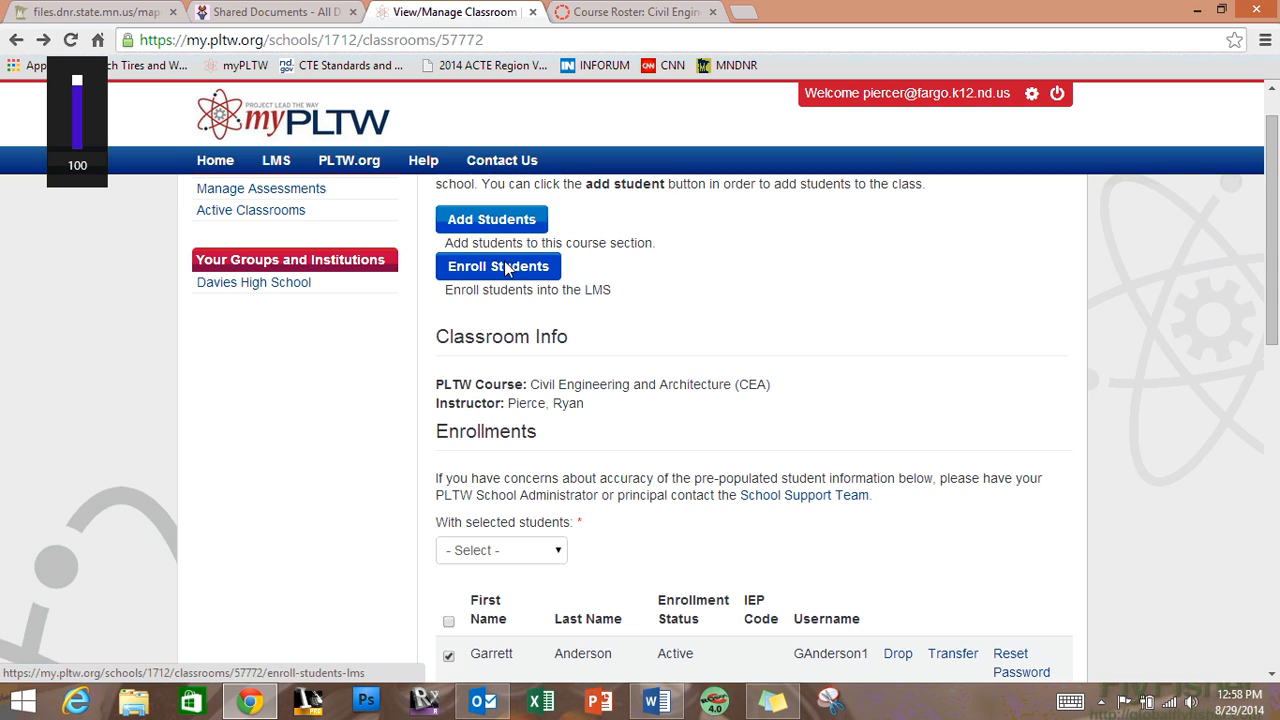
left_click(498, 266)
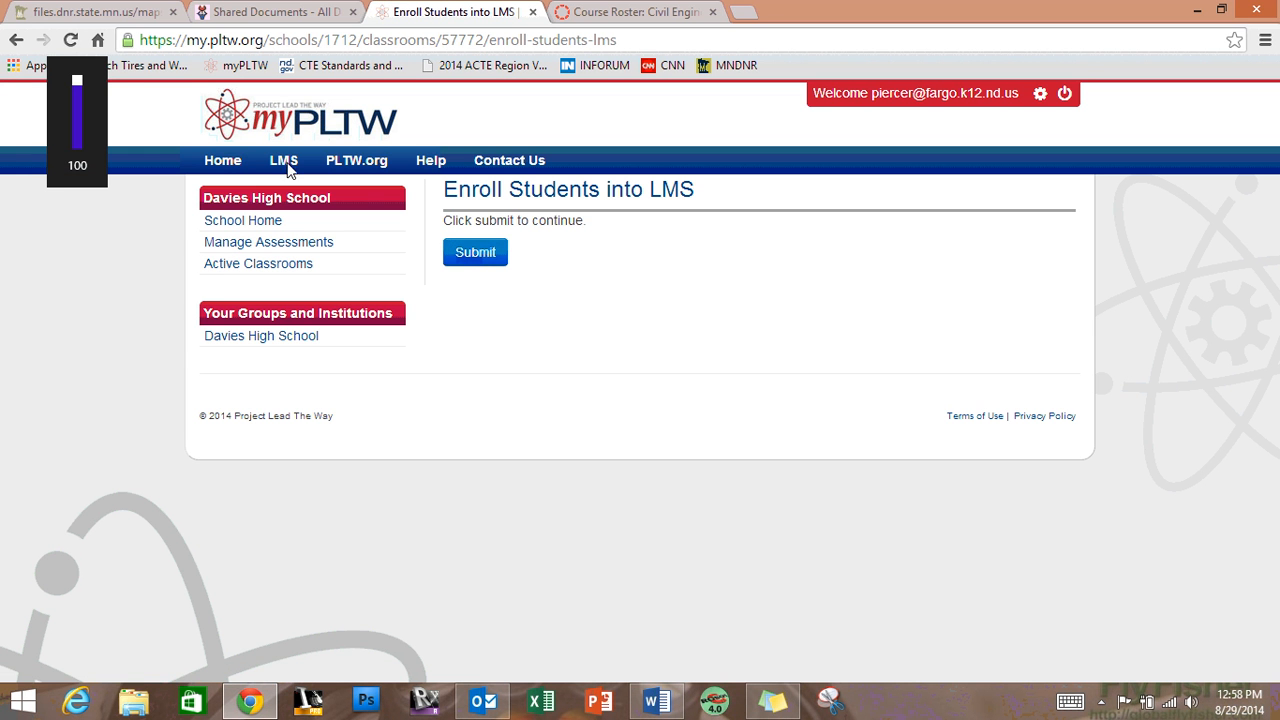
left_click(476, 252)
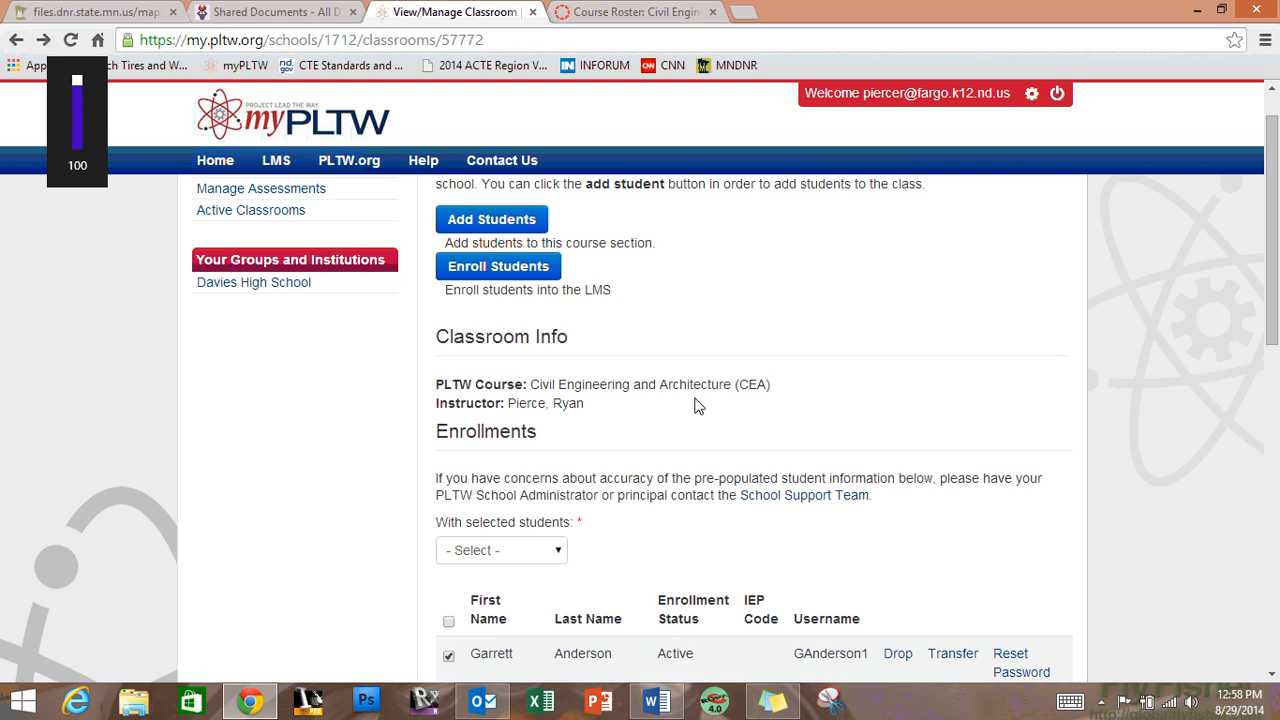
scroll("down", 3)
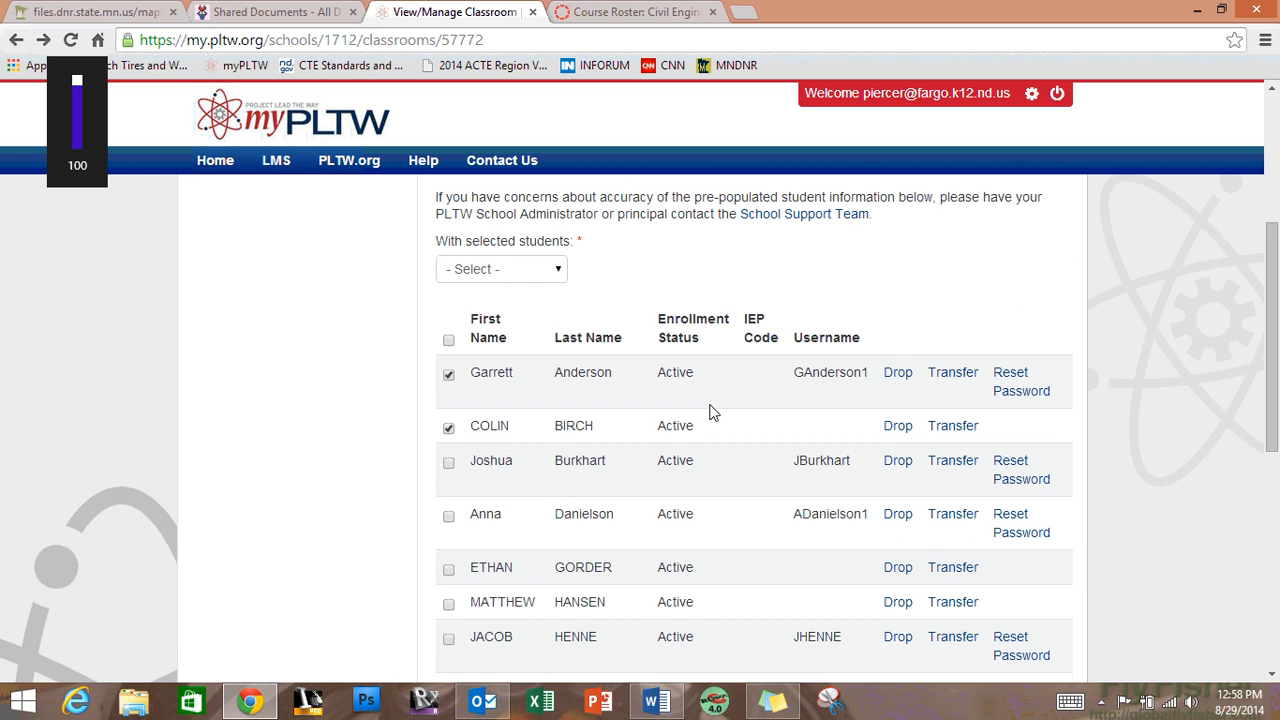
left_click(448, 374)
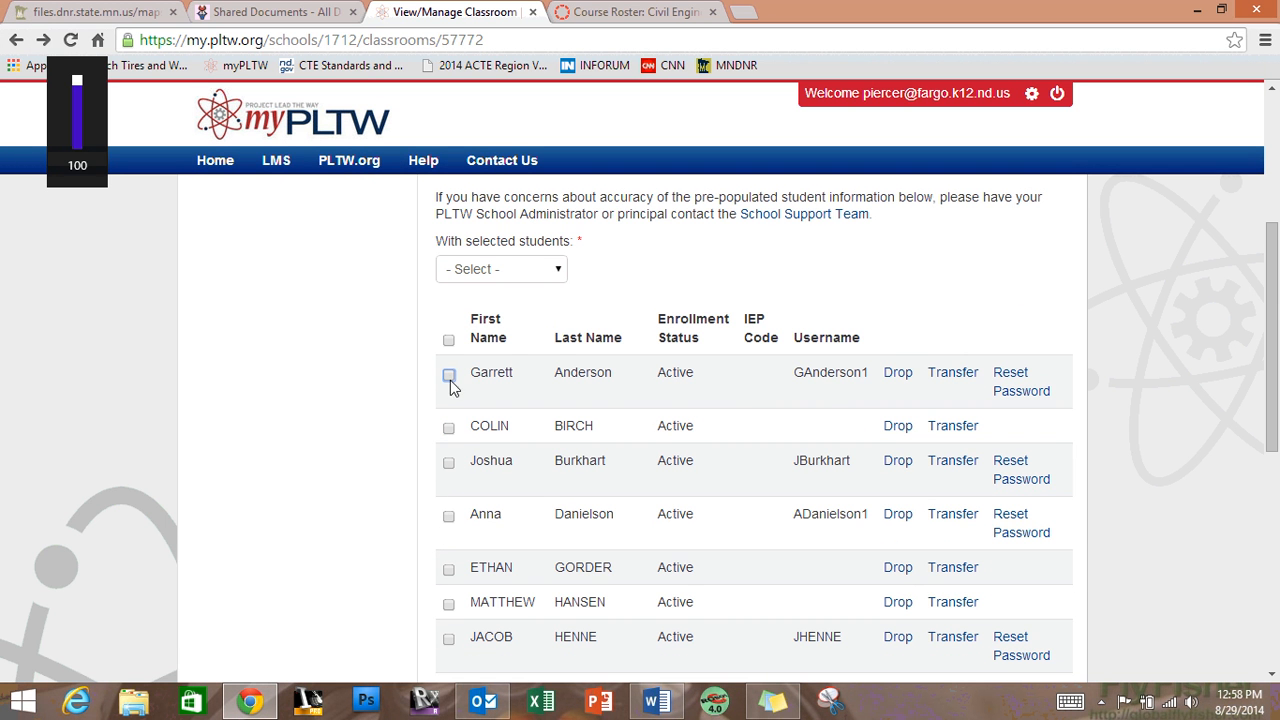
scroll("down", 3)
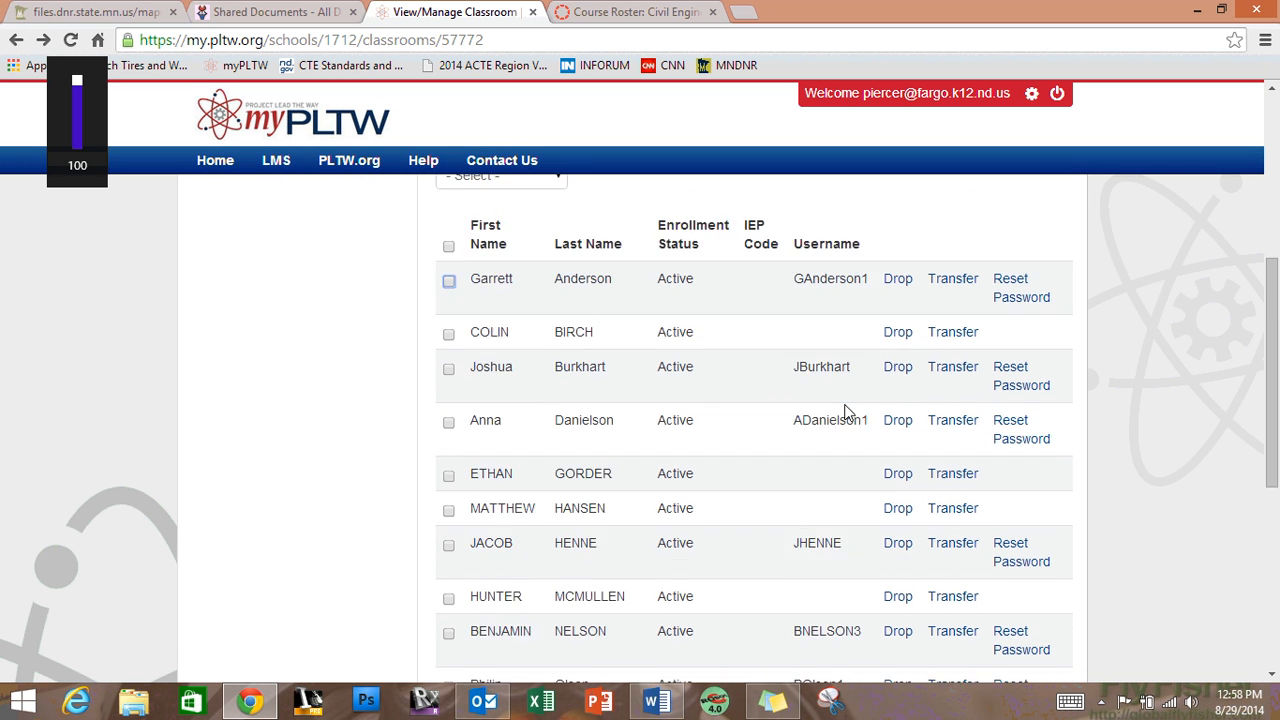
scroll("down", 3)
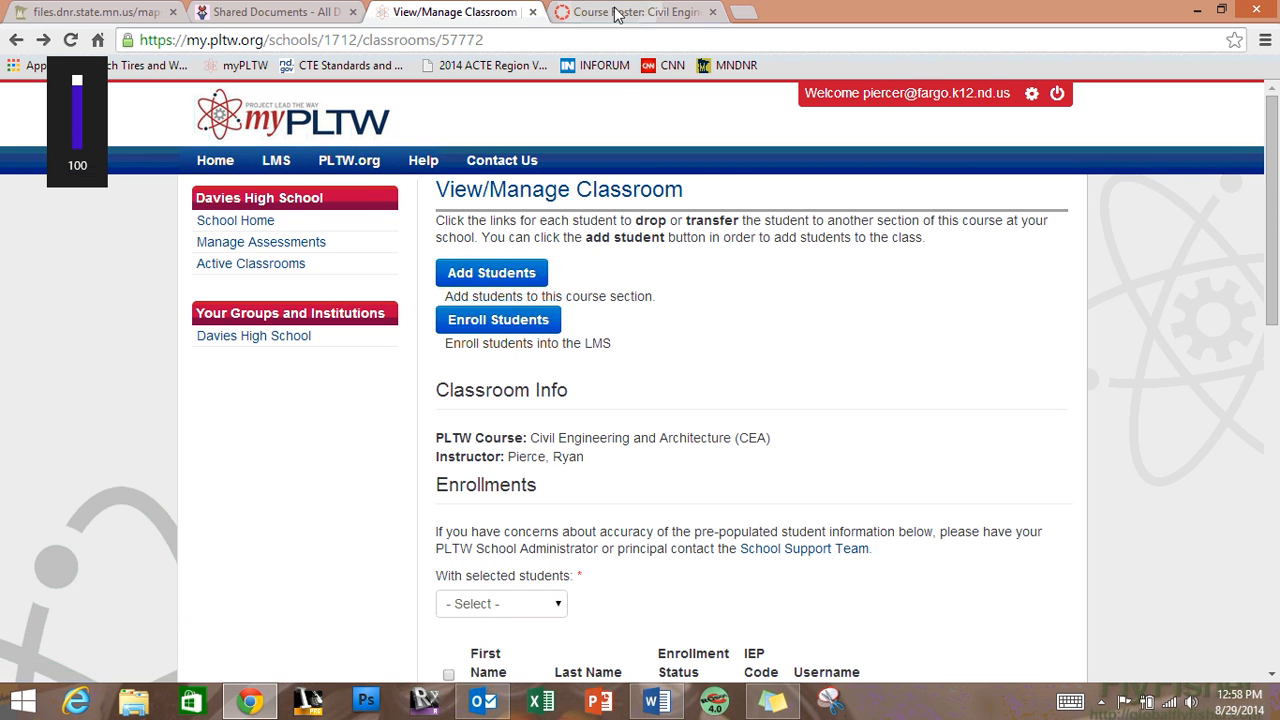
Return to the Canvas course roster tab and show the unpublished course Home page.
left_click(636, 12)
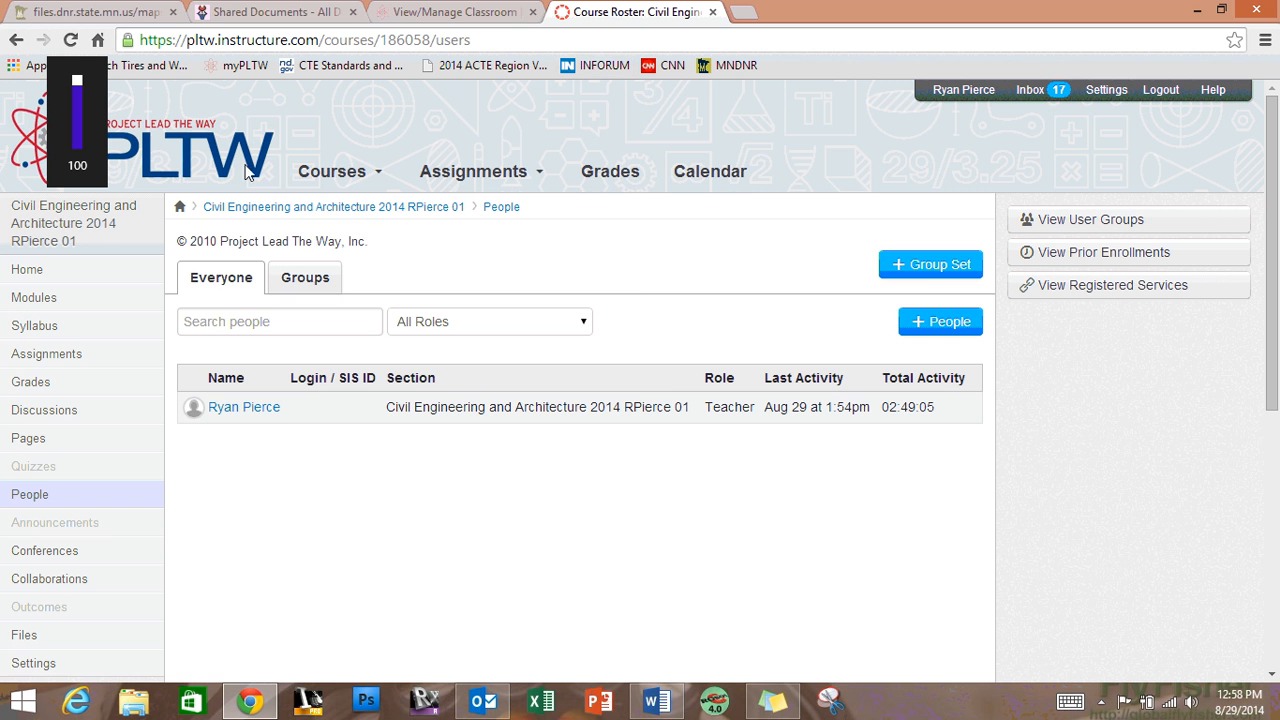
mouse_move(220, 432)
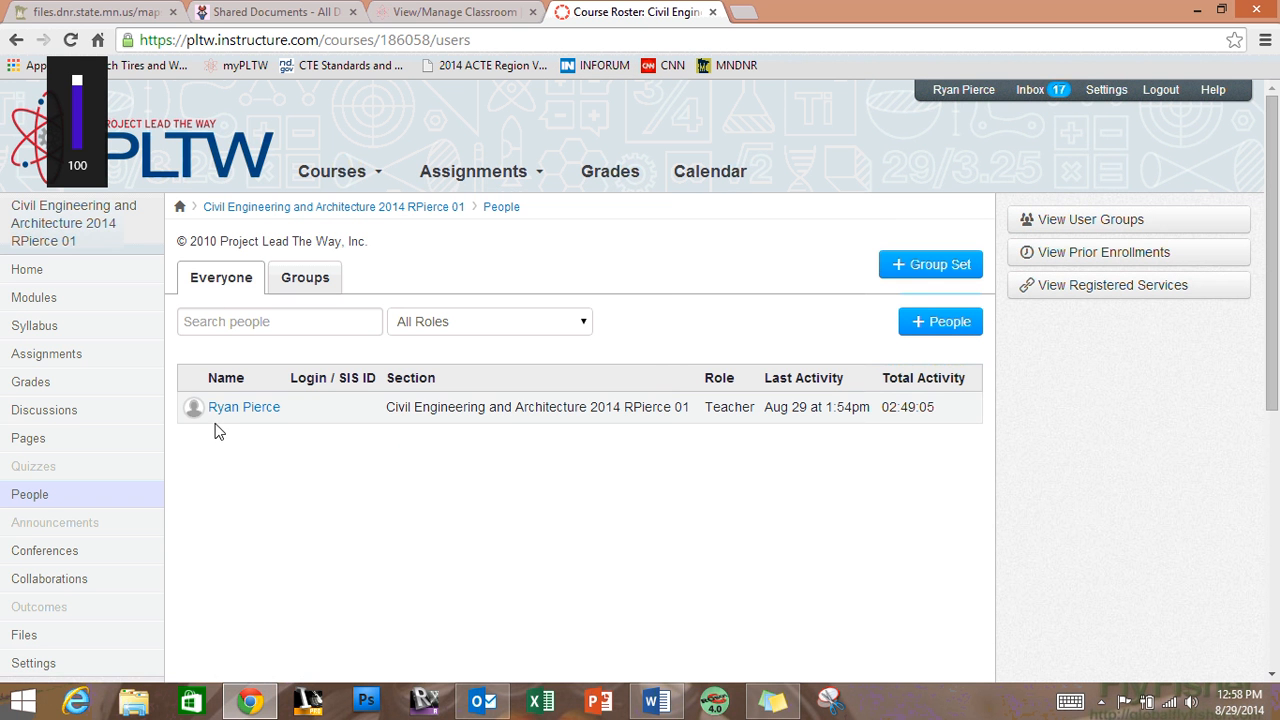
mouse_move(248, 568)
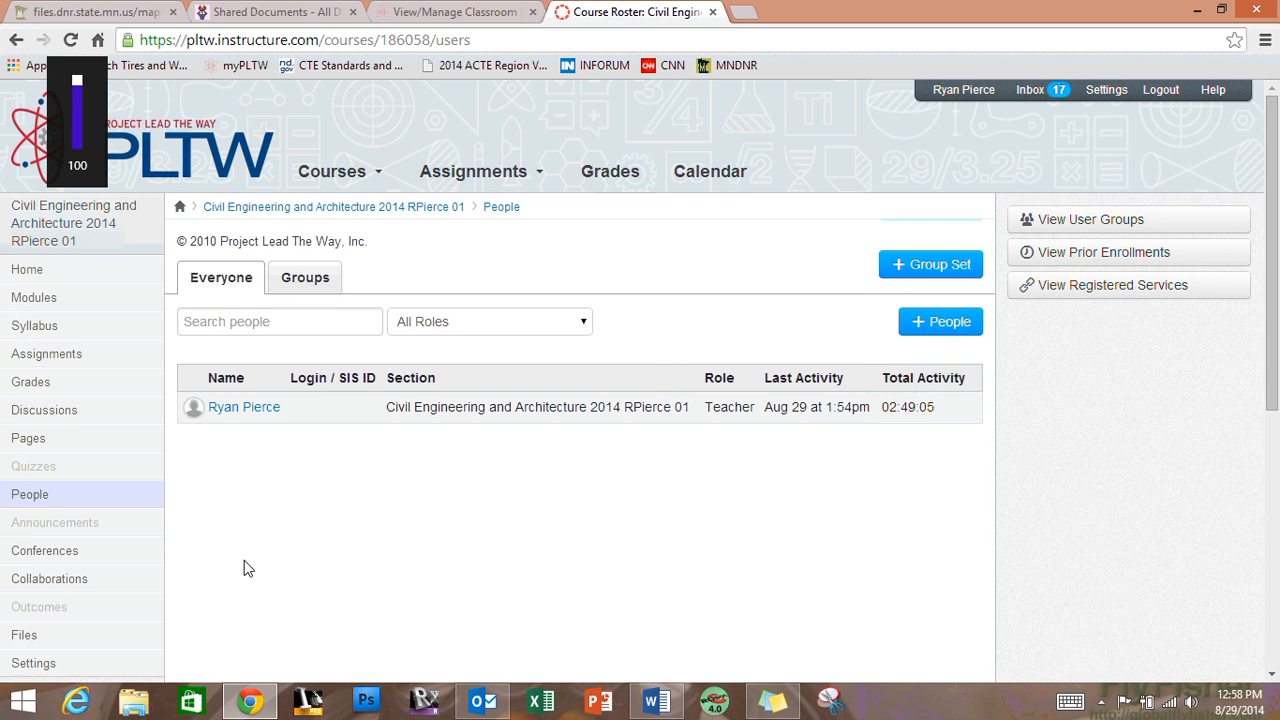
mouse_move(112, 552)
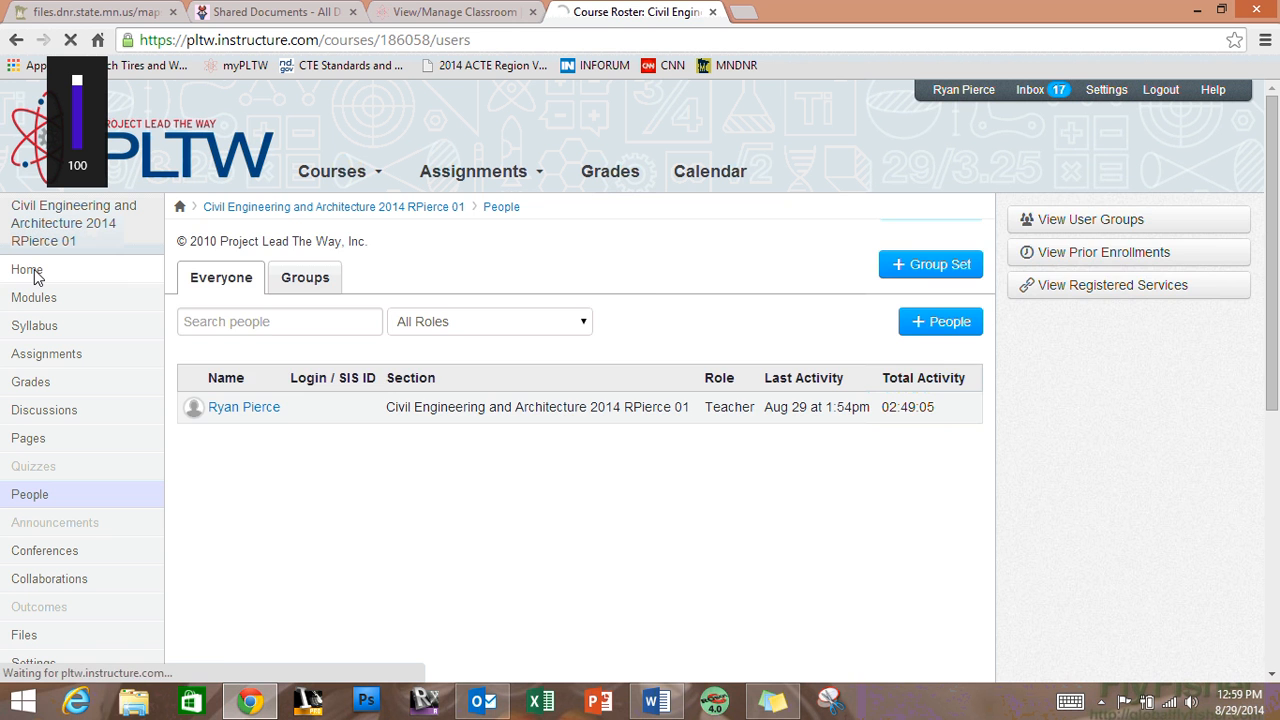
left_click(28, 270)
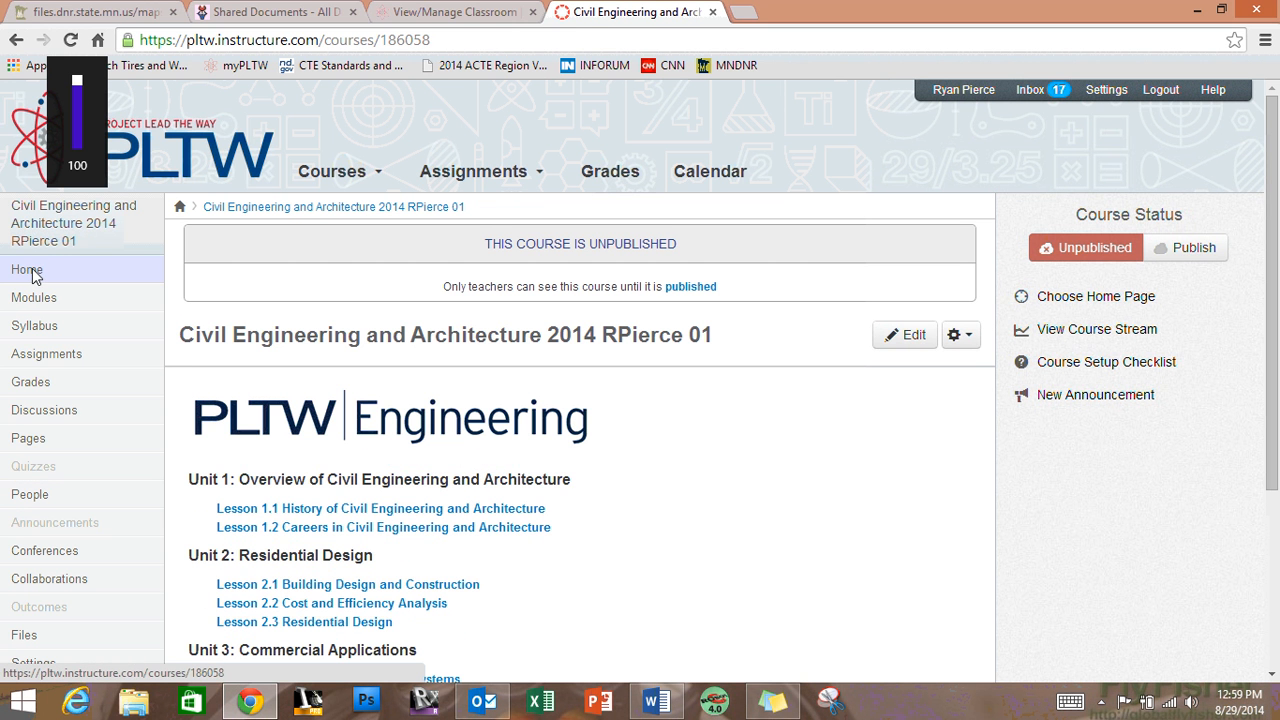